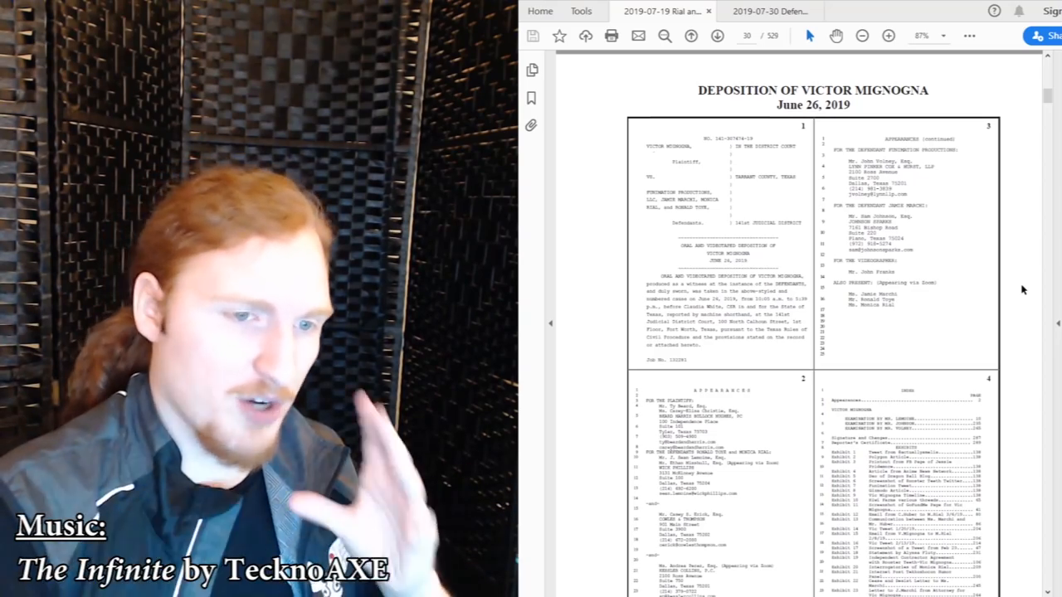
scroll("down", 3)
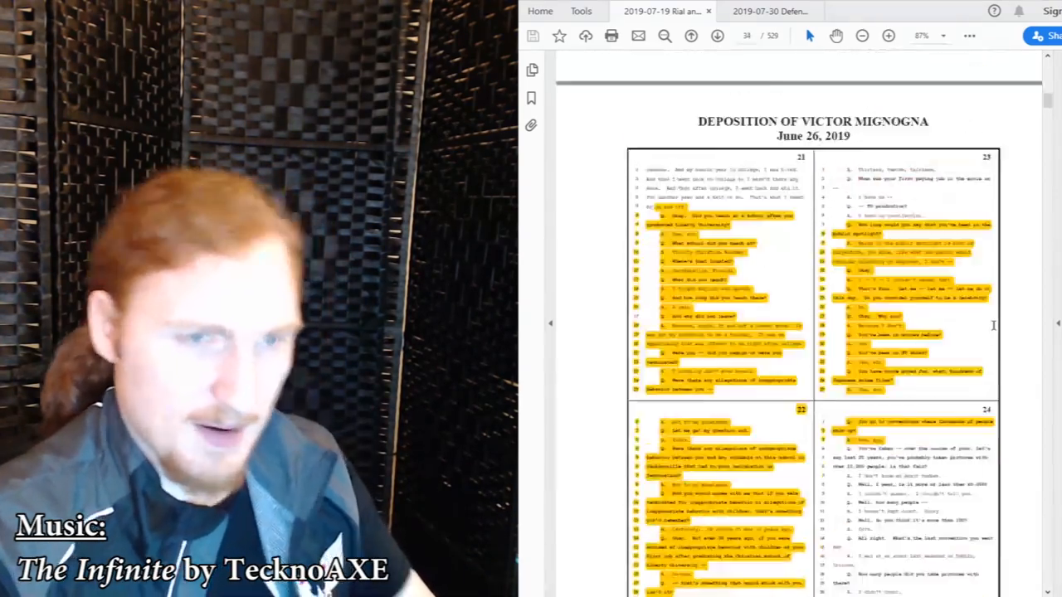
scroll("down", 3)
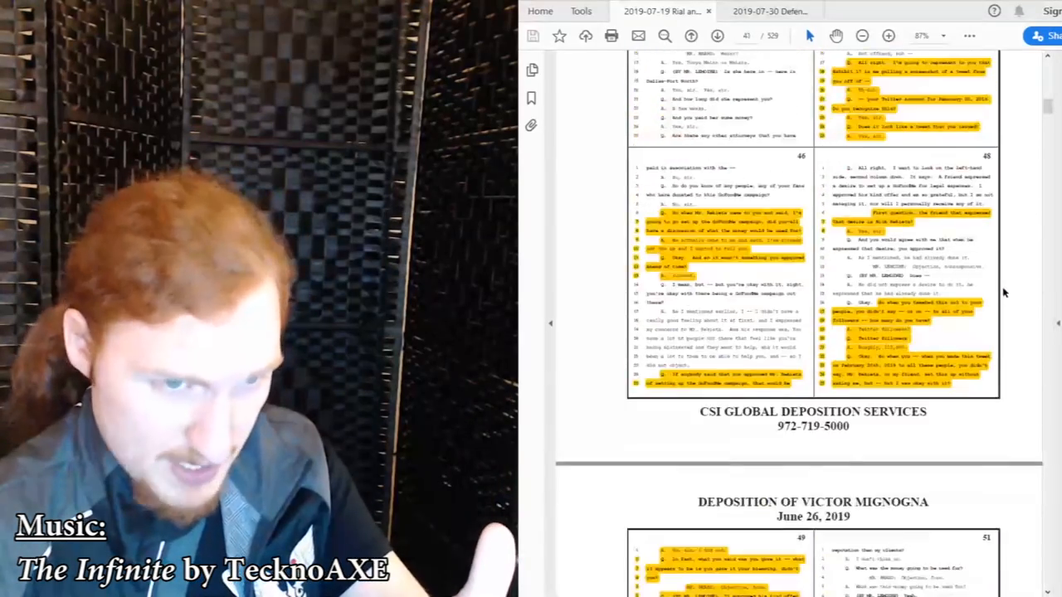
scroll("down", 3)
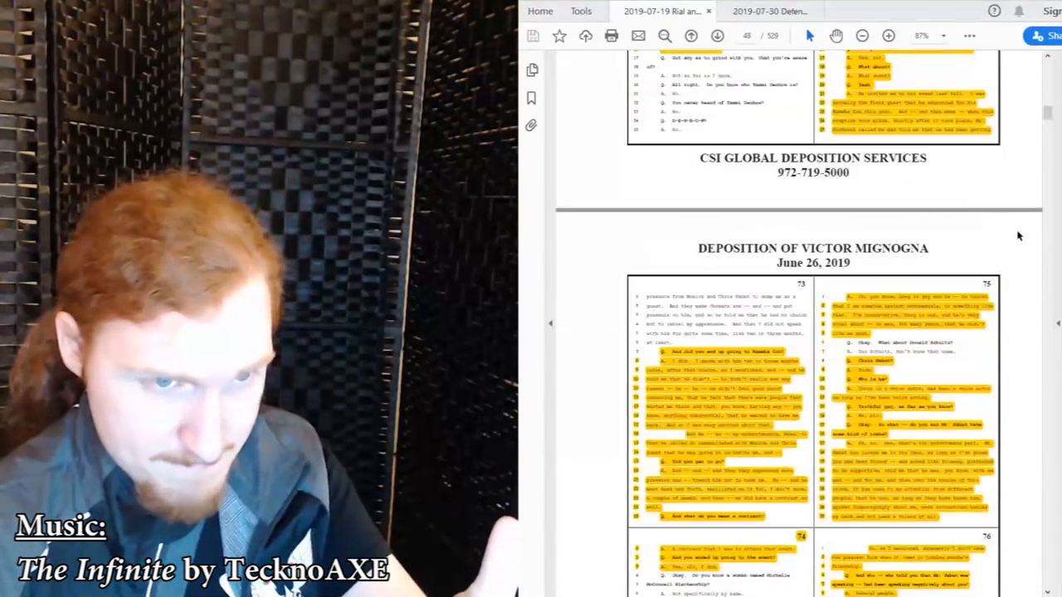
scroll("down", 3)
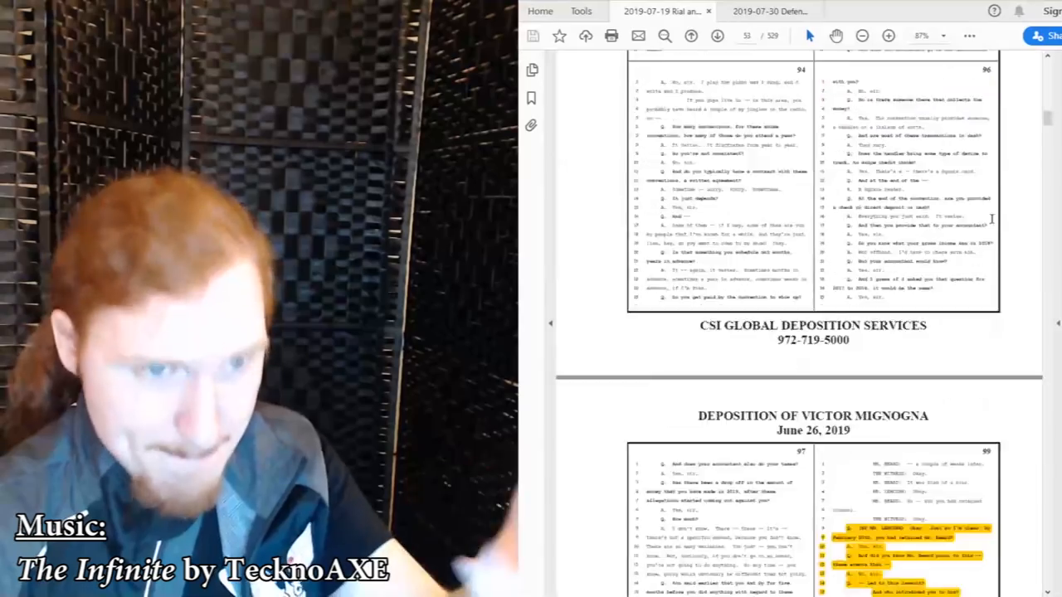
scroll("down", 3)
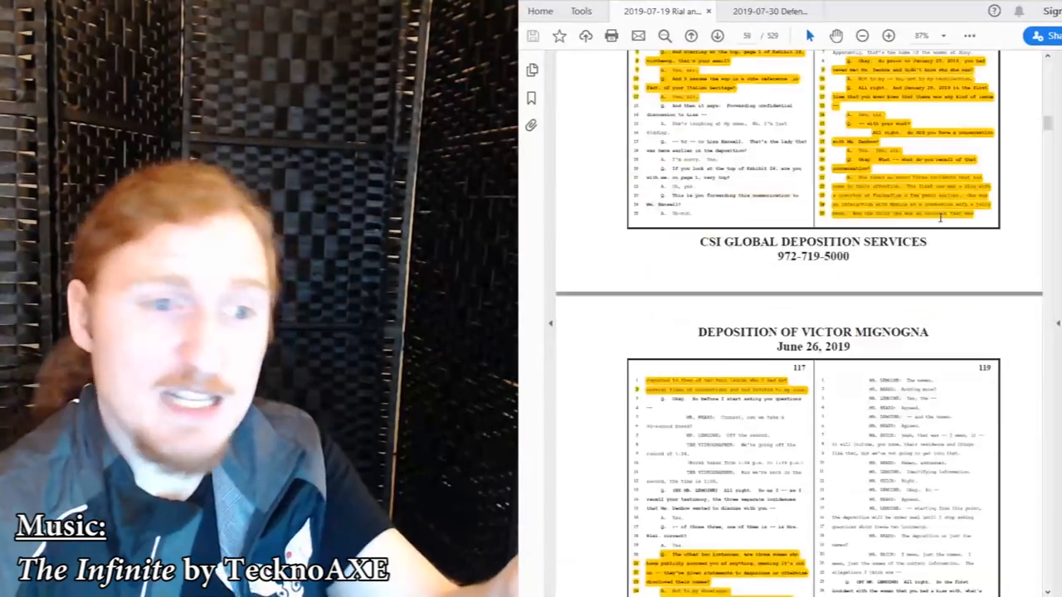
scroll("down", 3)
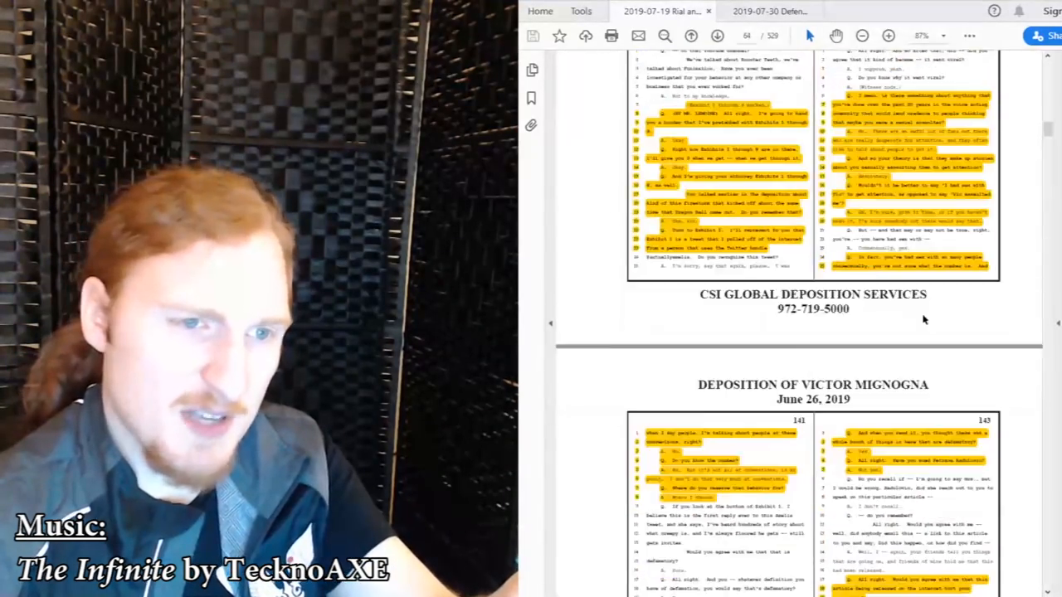
scroll("down", 3)
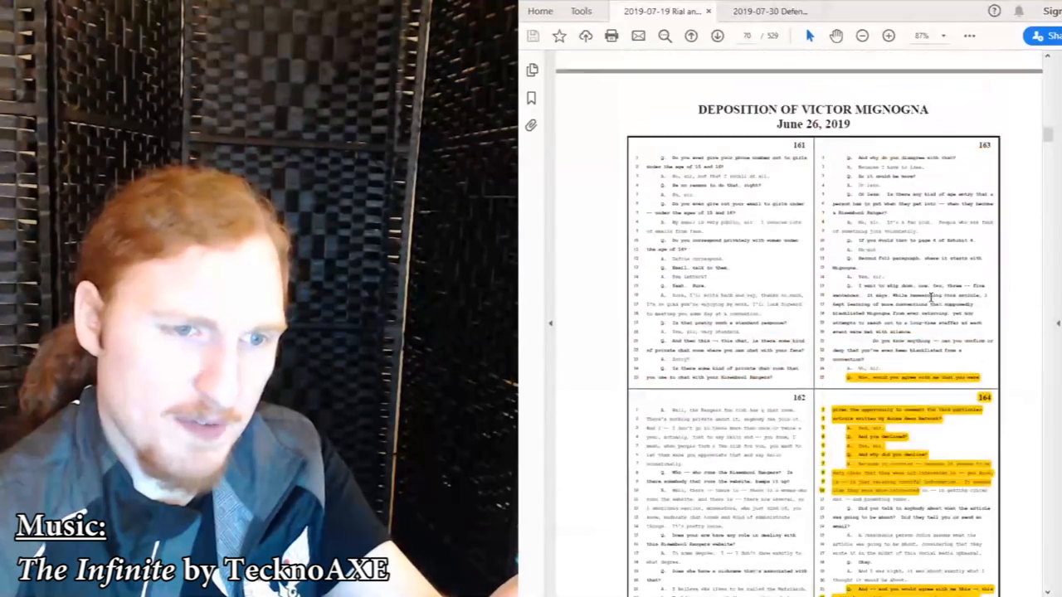
scroll("down", 3)
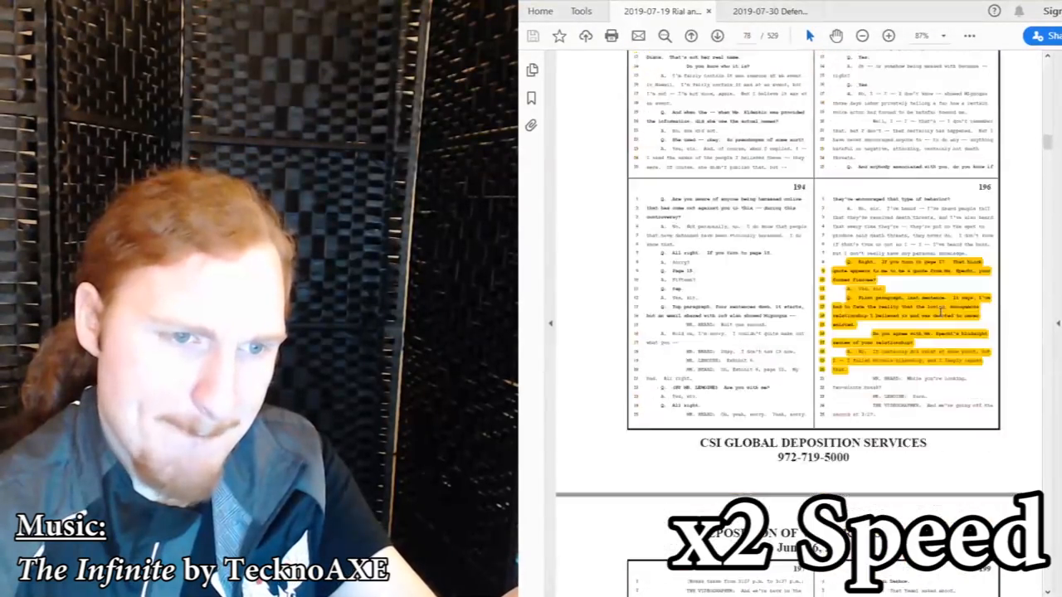
scroll("down", 3)
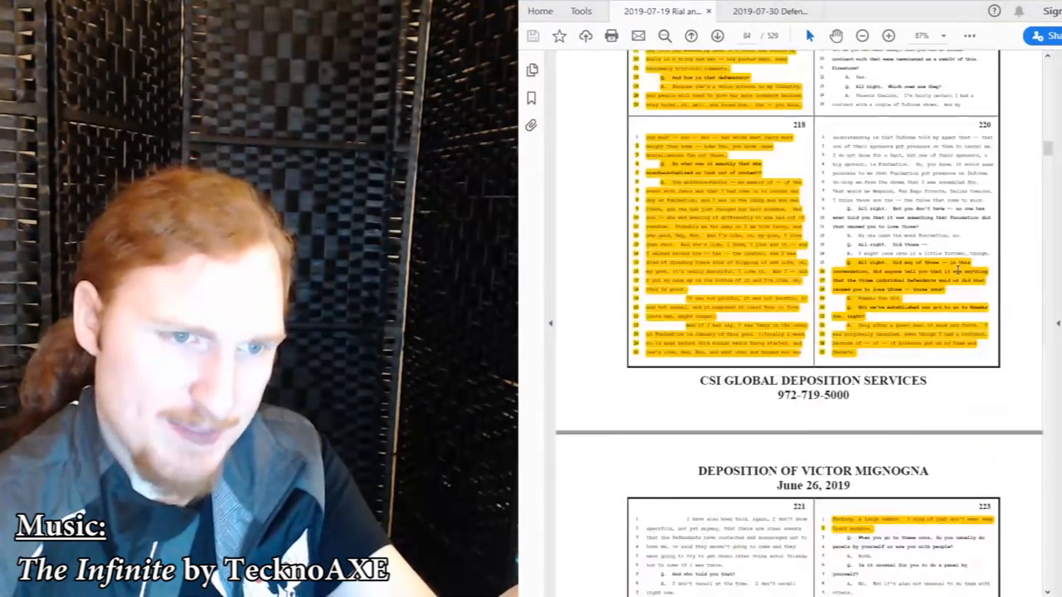
scroll("down", 3)
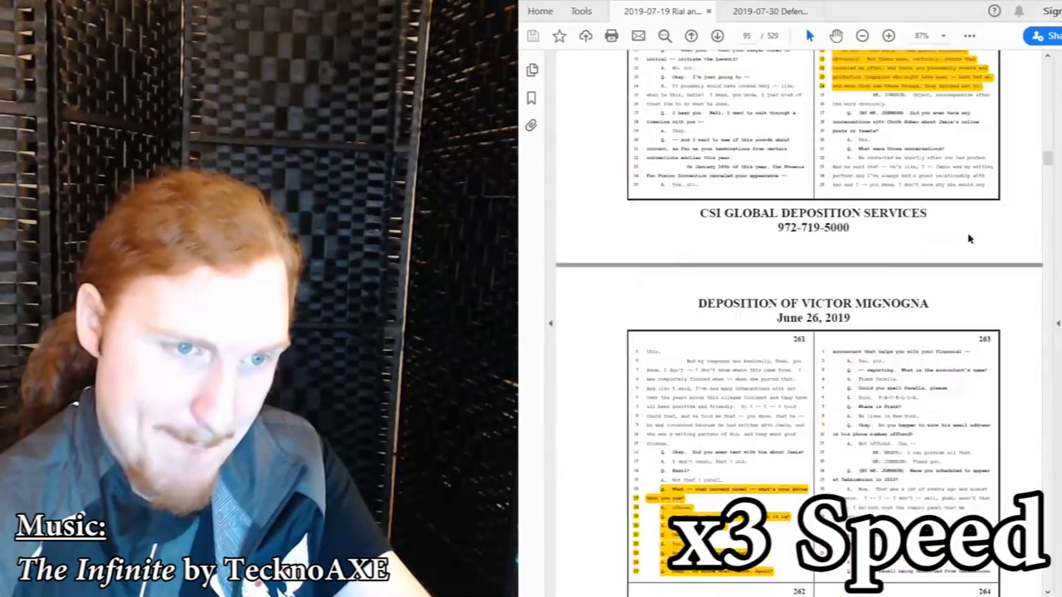
scroll("down", 3)
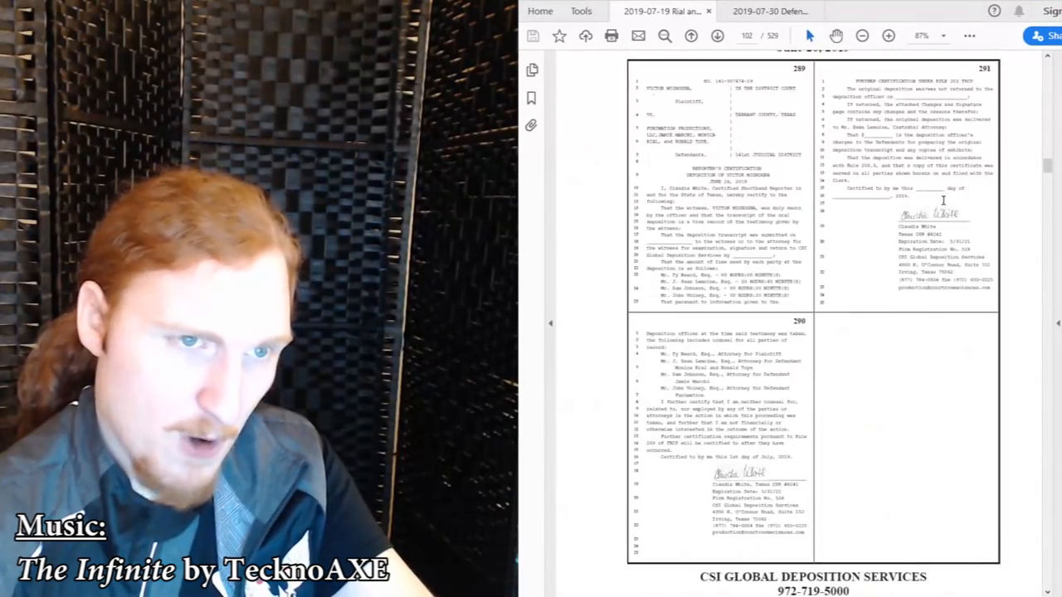
scroll("up", 3)
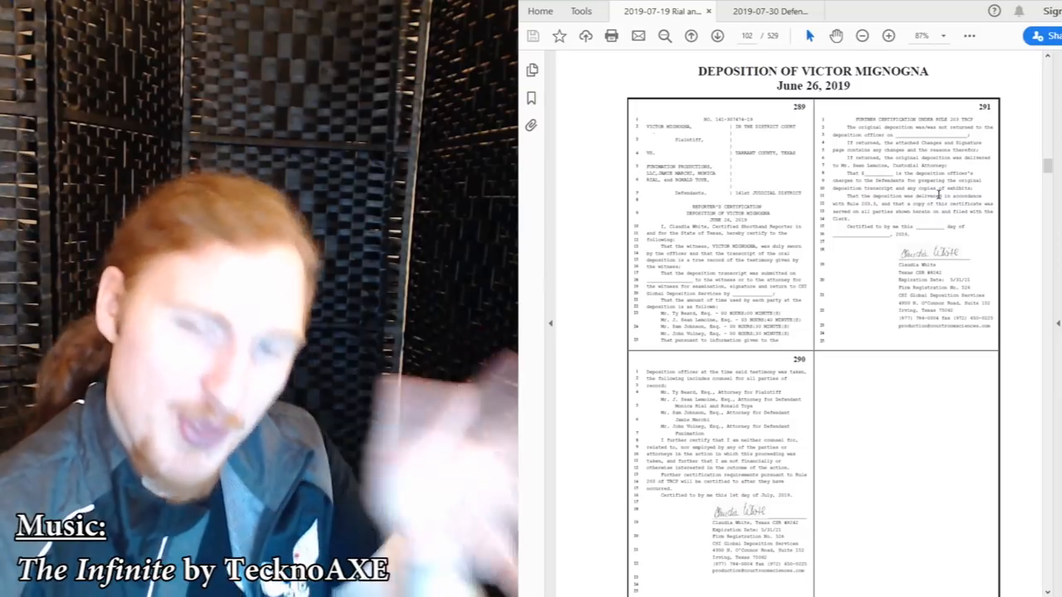
scroll("down", 3)
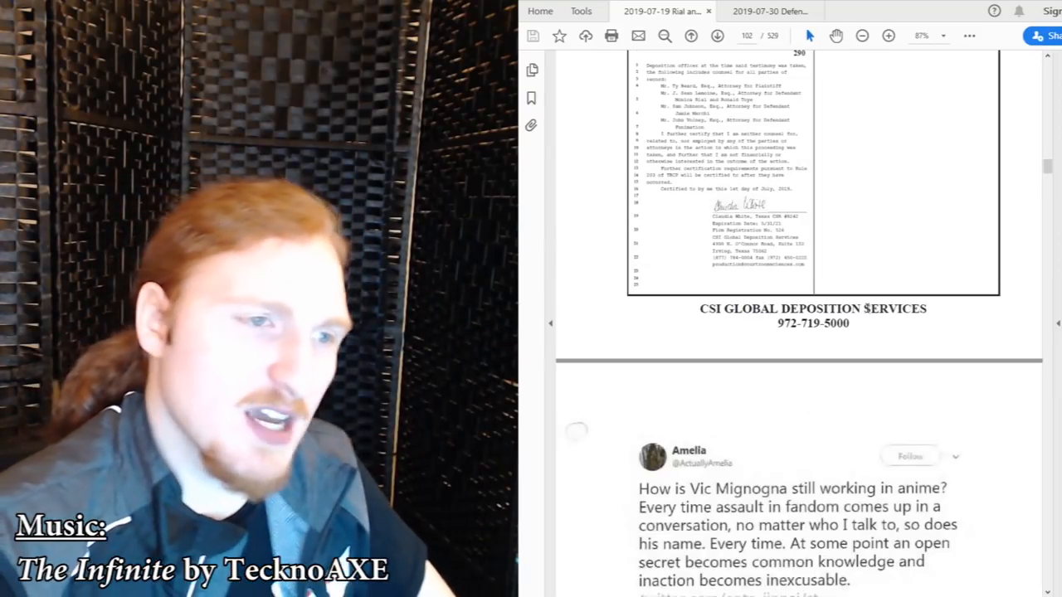
scroll("down", 3)
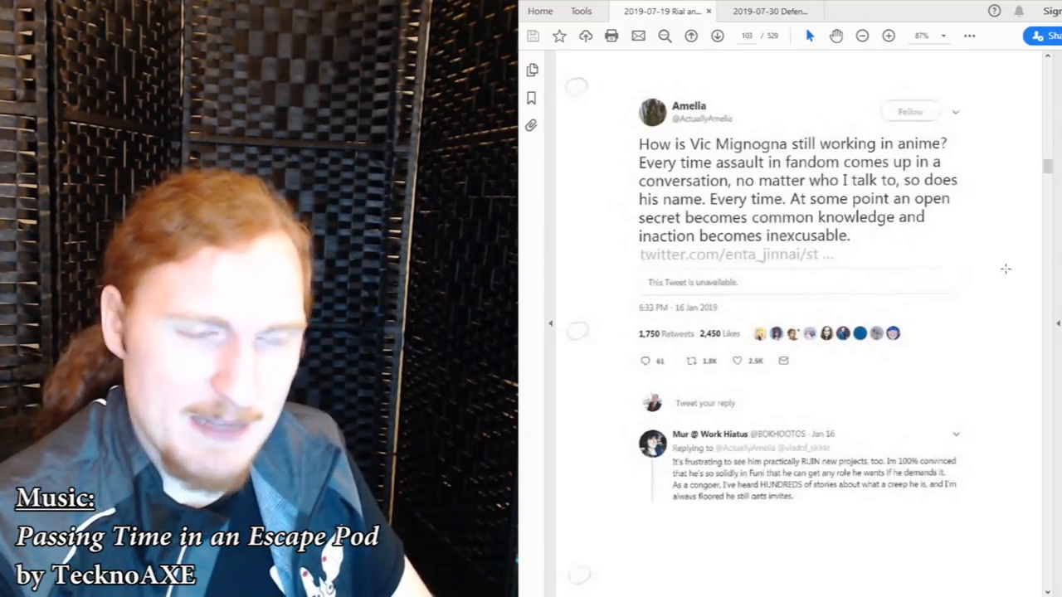
scroll("down", 3)
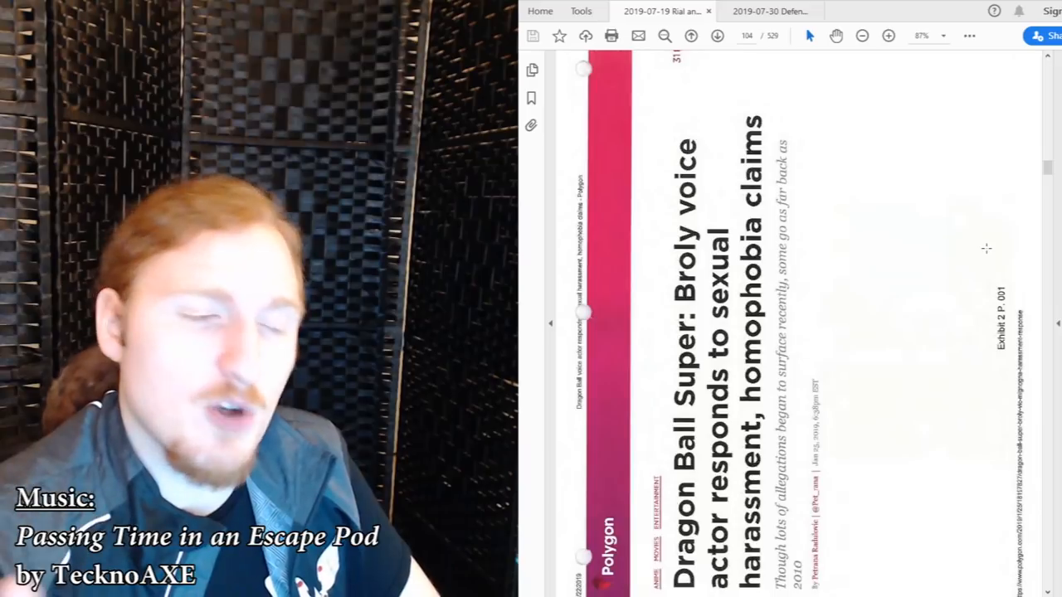
scroll("down", 3)
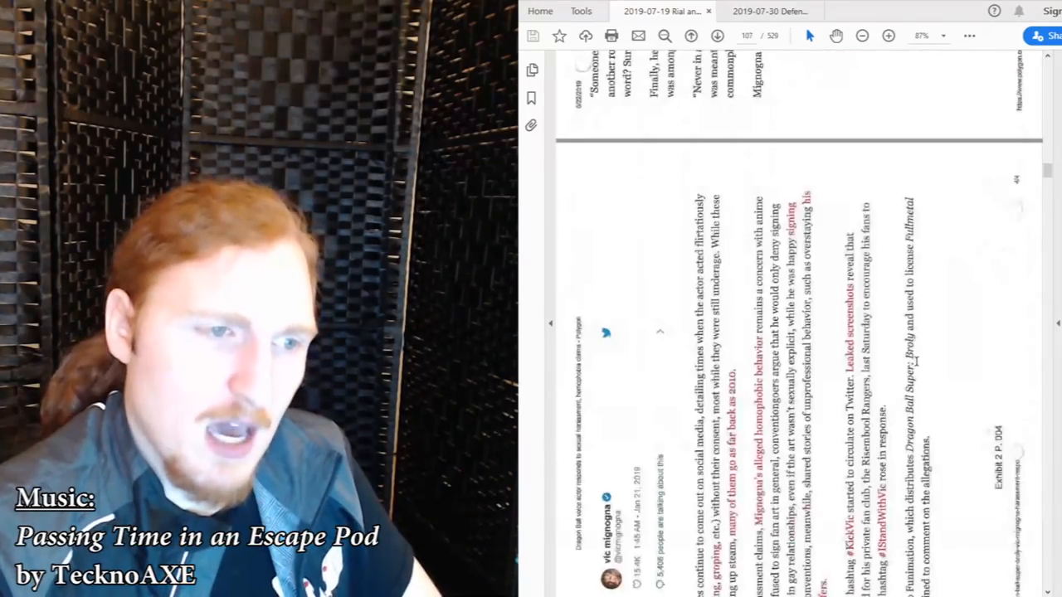
scroll("down", 3)
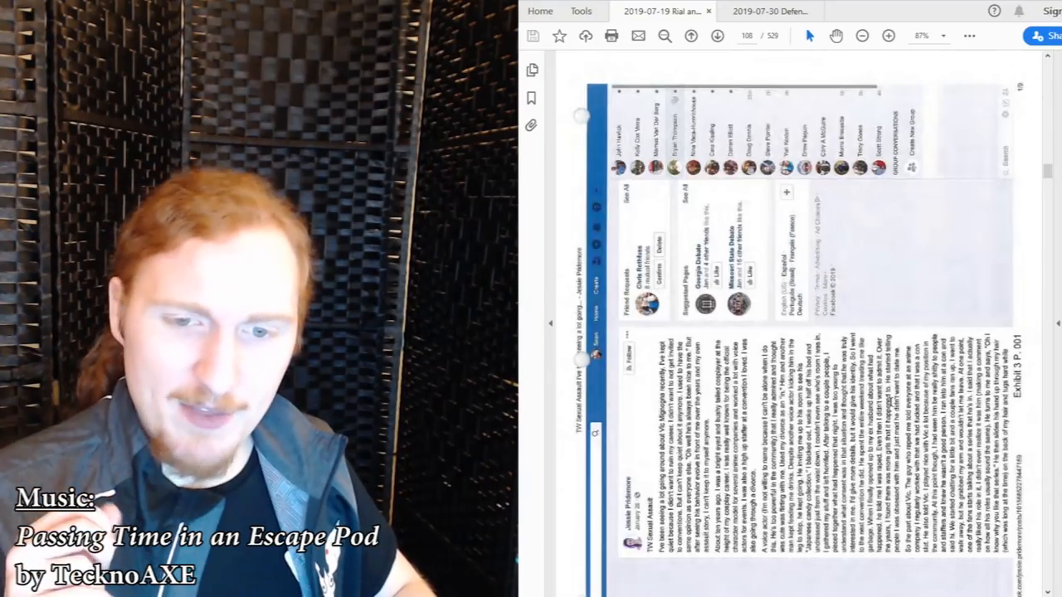
scroll("down", 3)
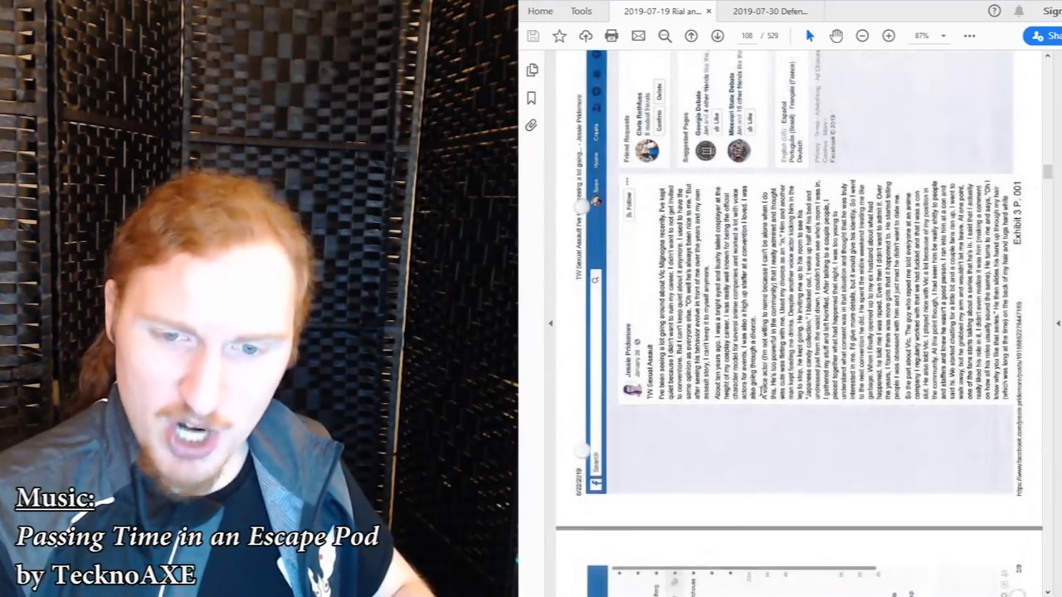
scroll("down", 3)
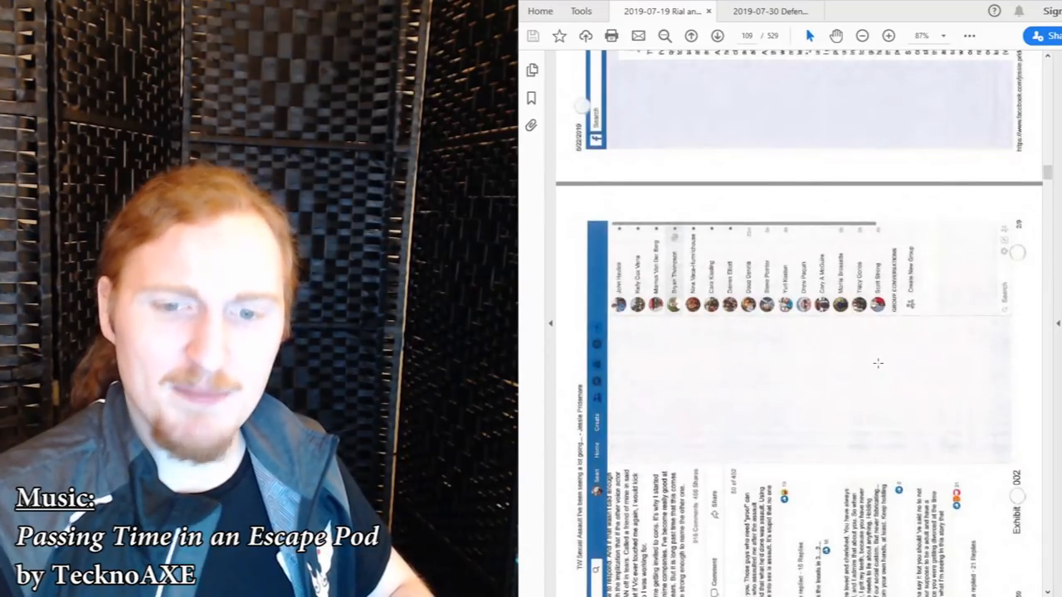
scroll("down", 3)
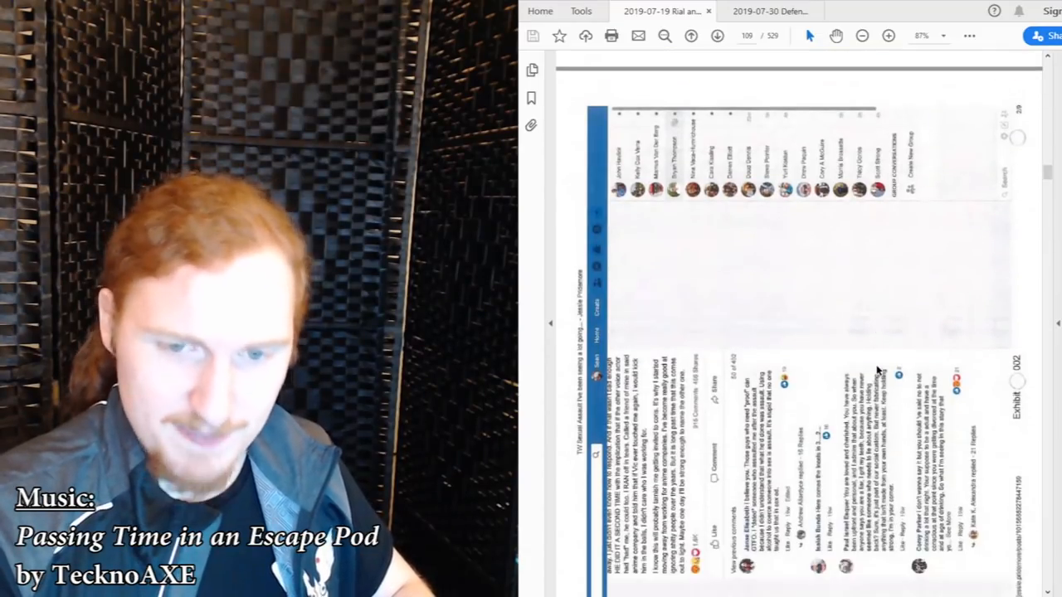
scroll("down", 3)
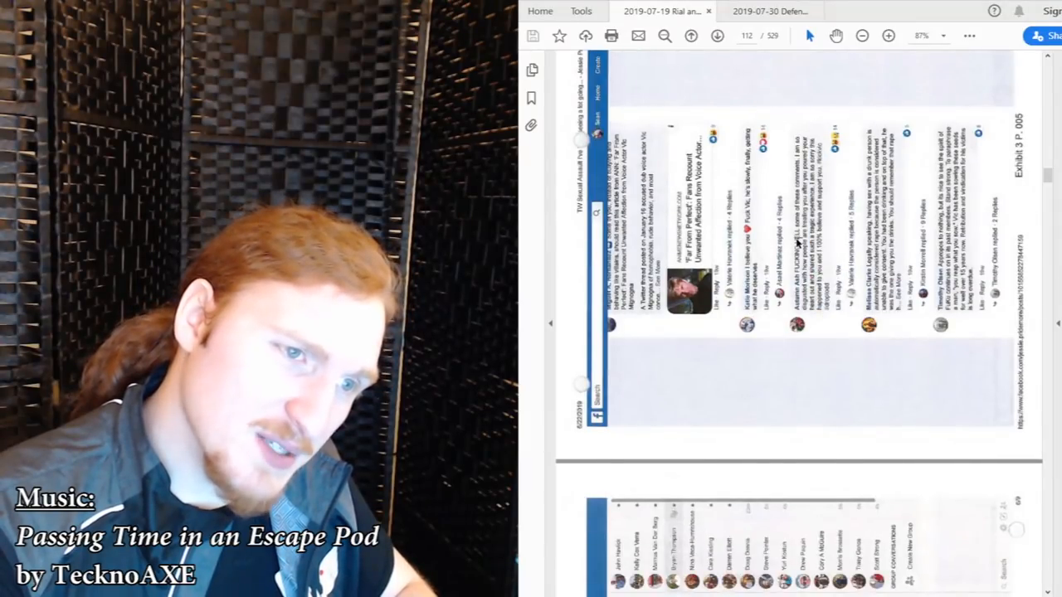
scroll("down", 3)
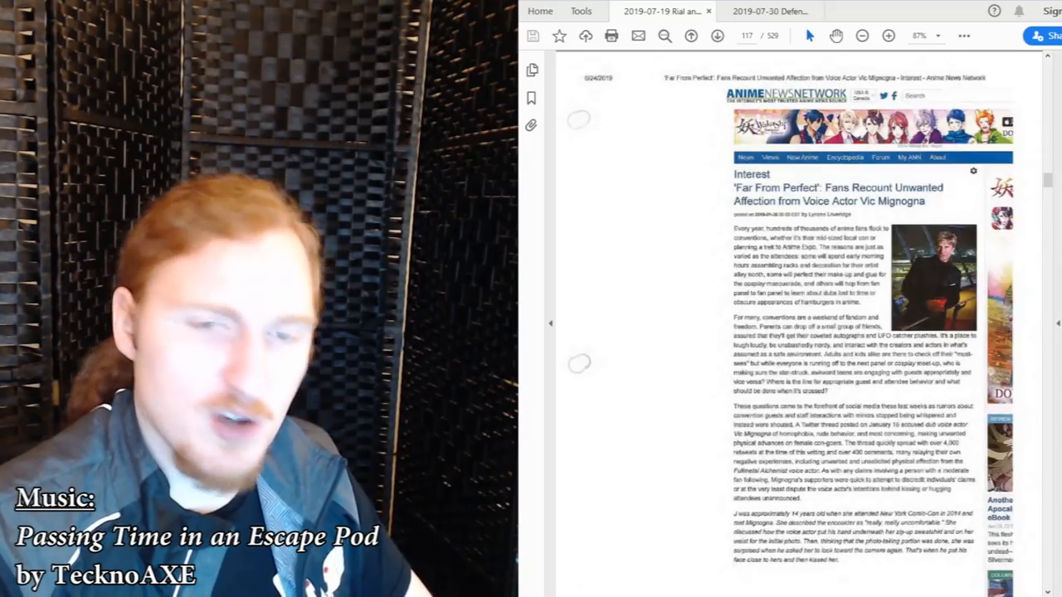
scroll("down", 3)
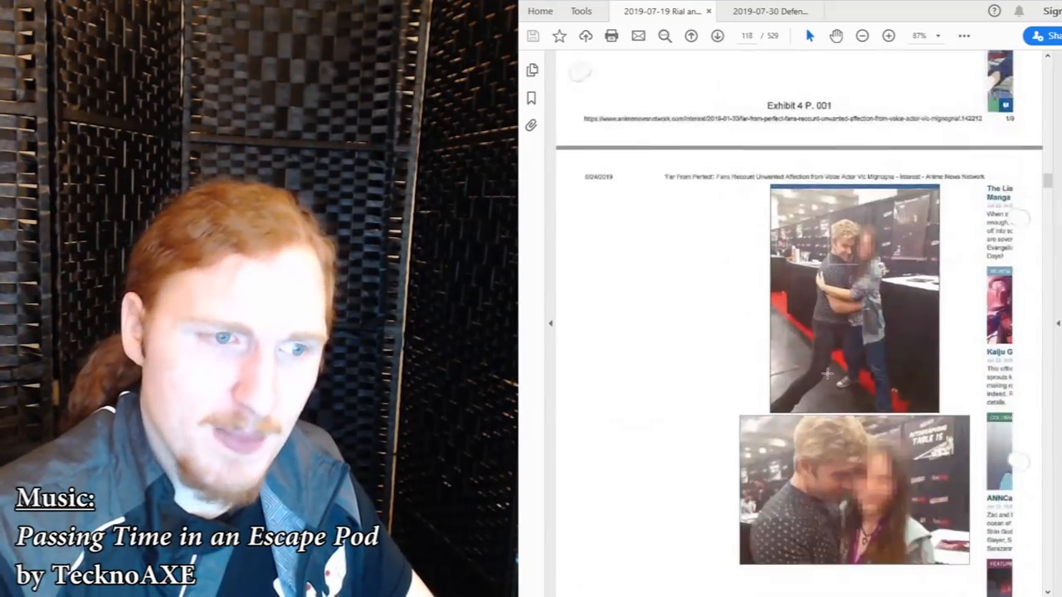
scroll("down", 3)
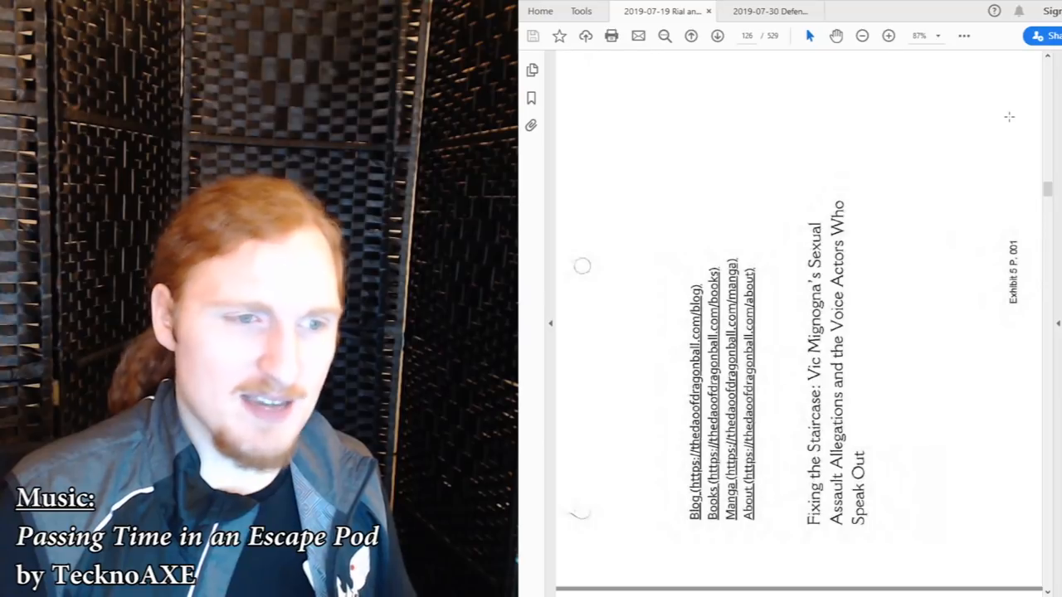
scroll("down", 3)
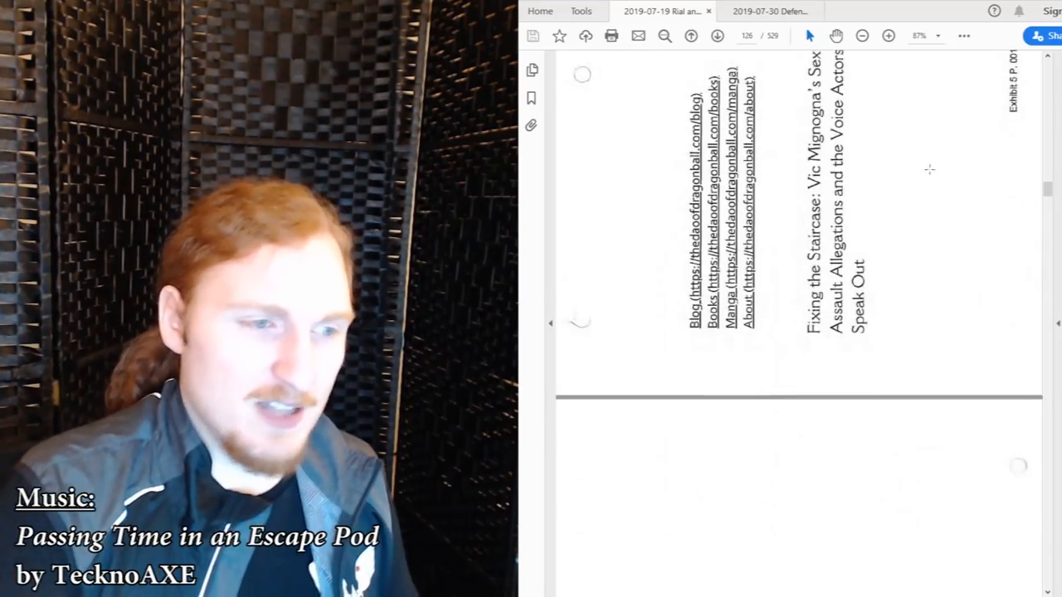
scroll("down", 3)
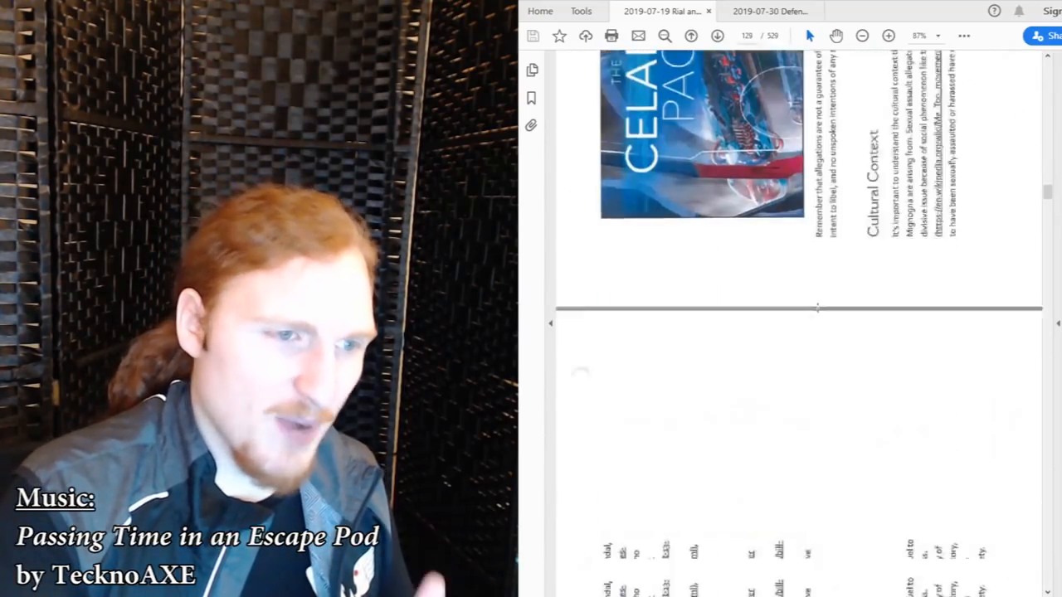
scroll("down", 3)
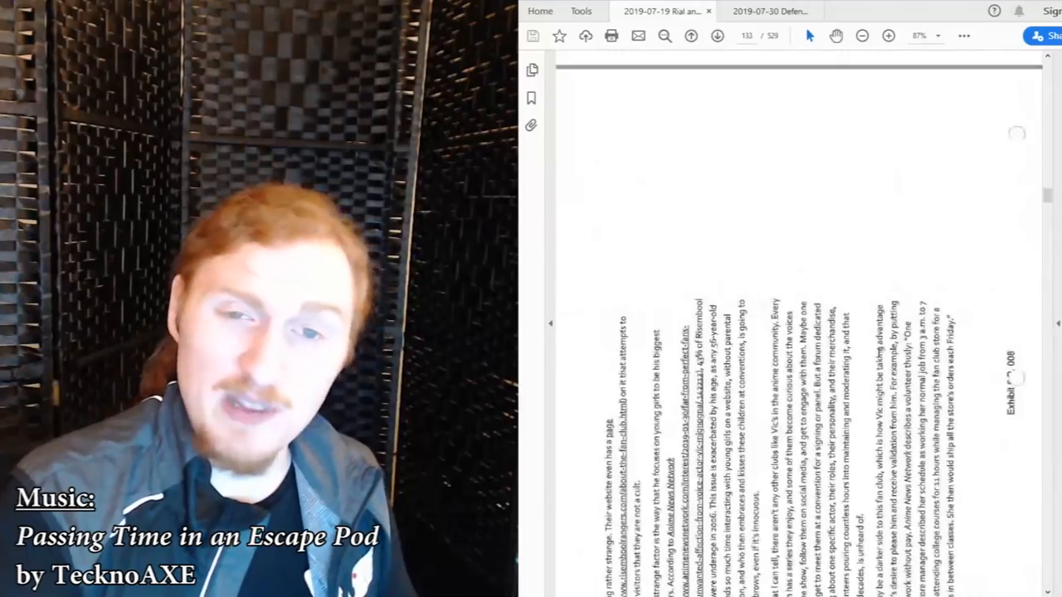
scroll("down", 3)
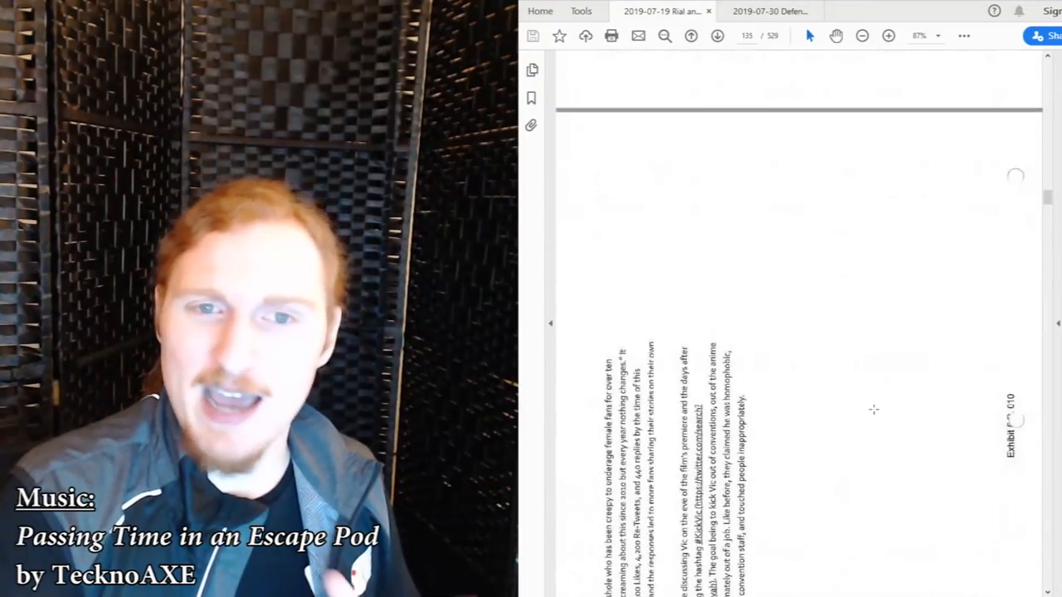
scroll("down", 3)
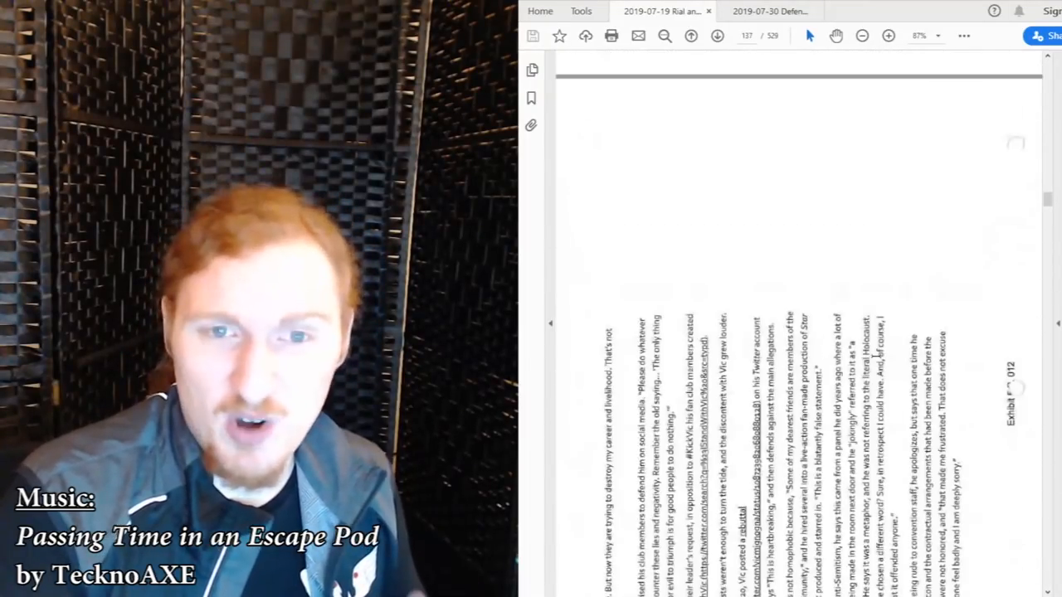
scroll("down", 3)
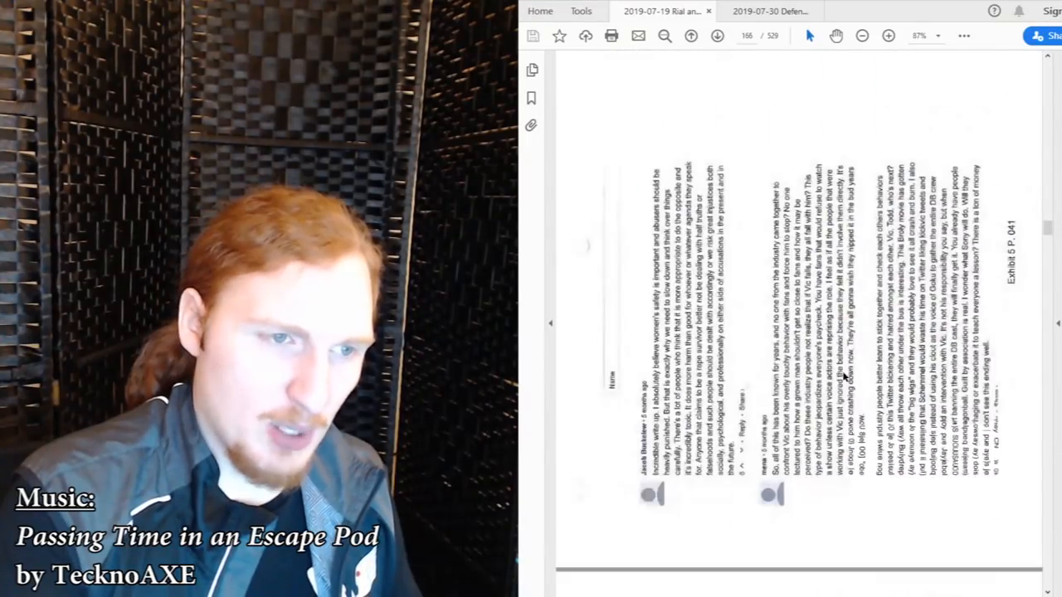
scroll("down", 3)
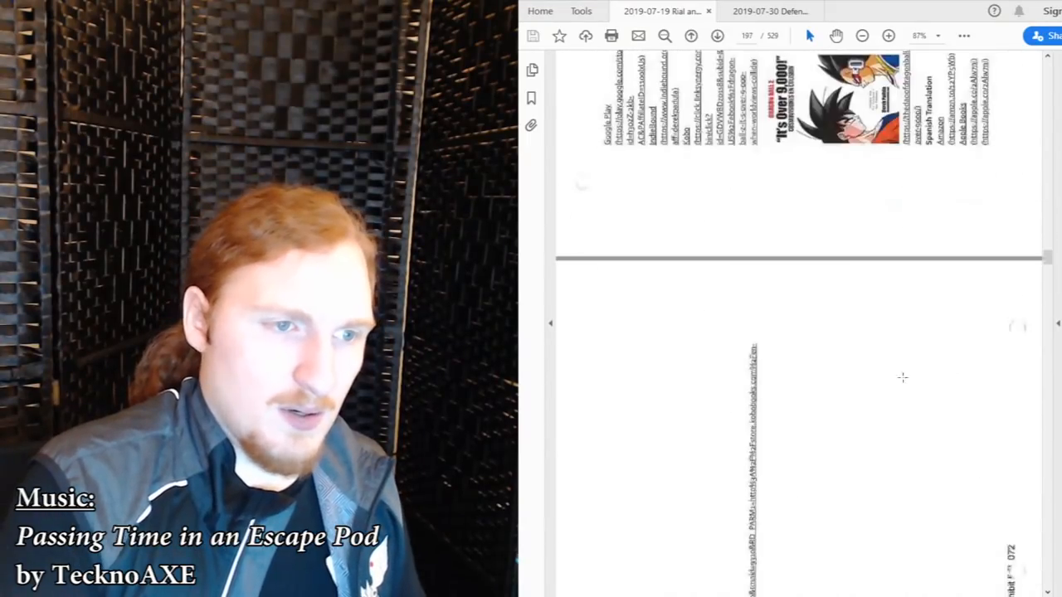
scroll("down", 3)
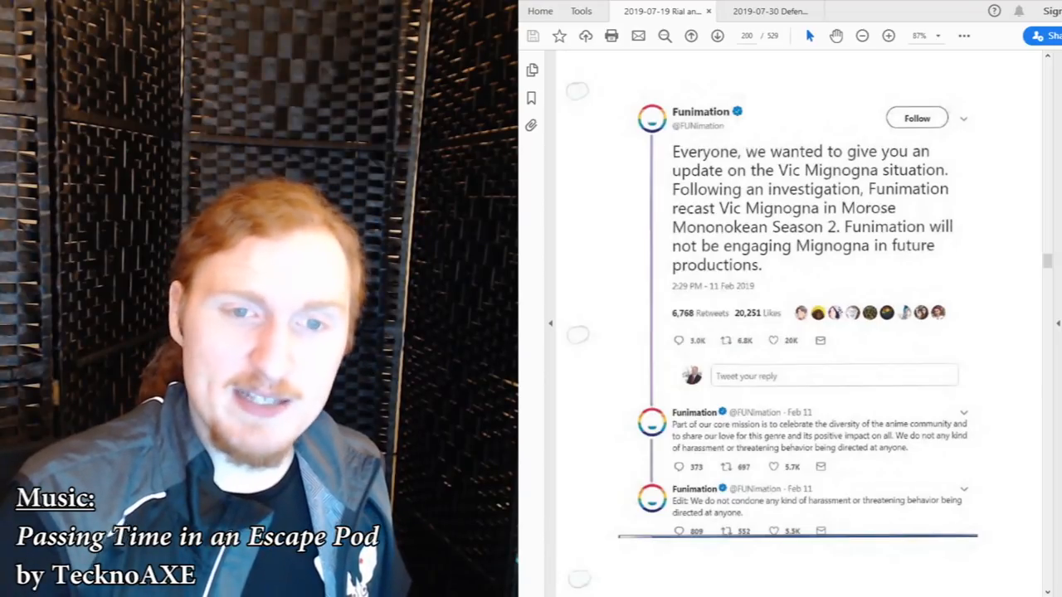
scroll("down", 3)
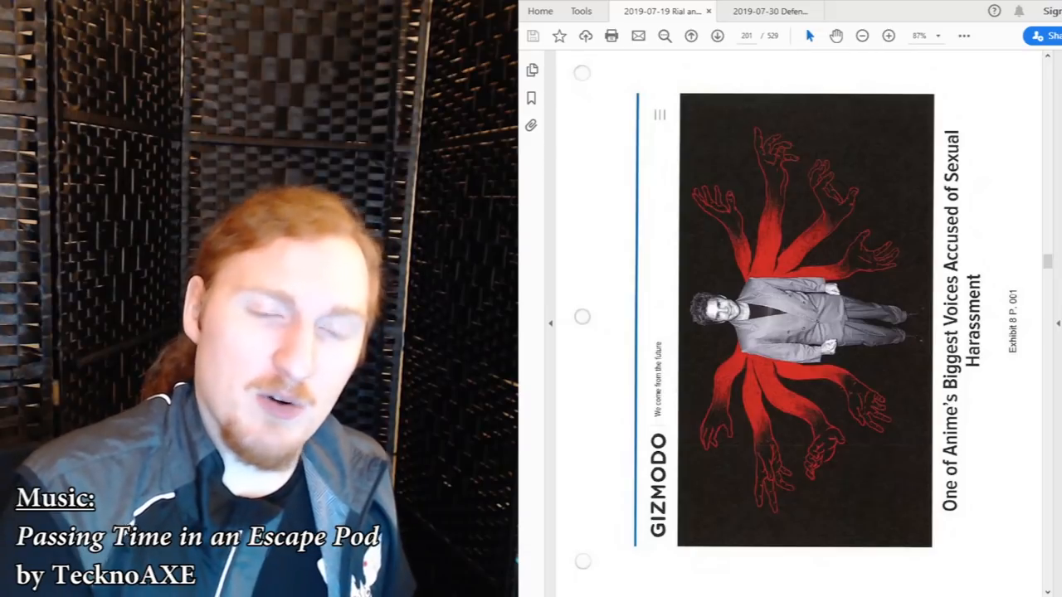
scroll("down", 3)
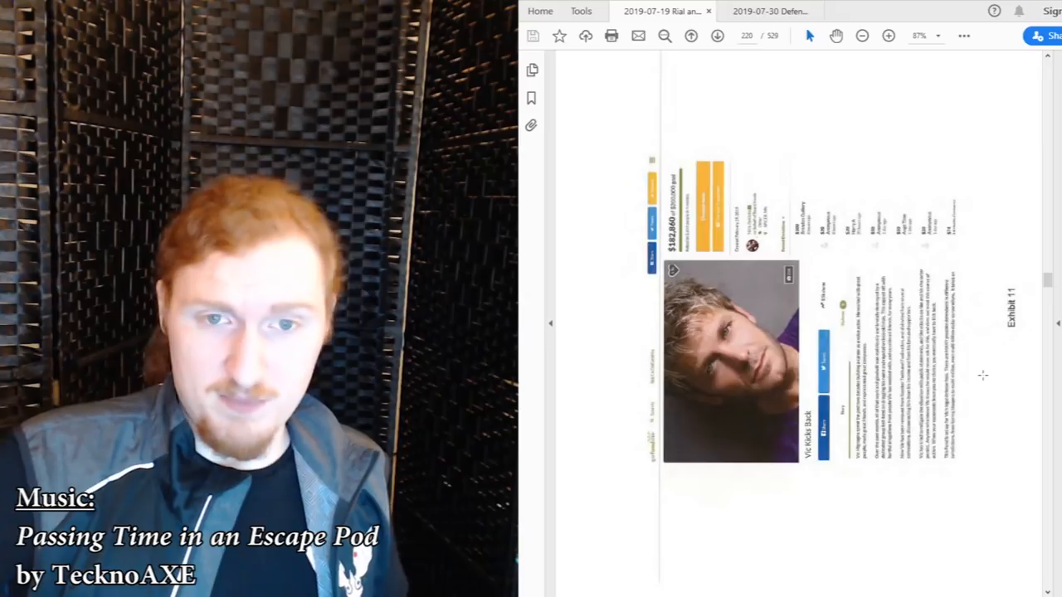
scroll("down", 3)
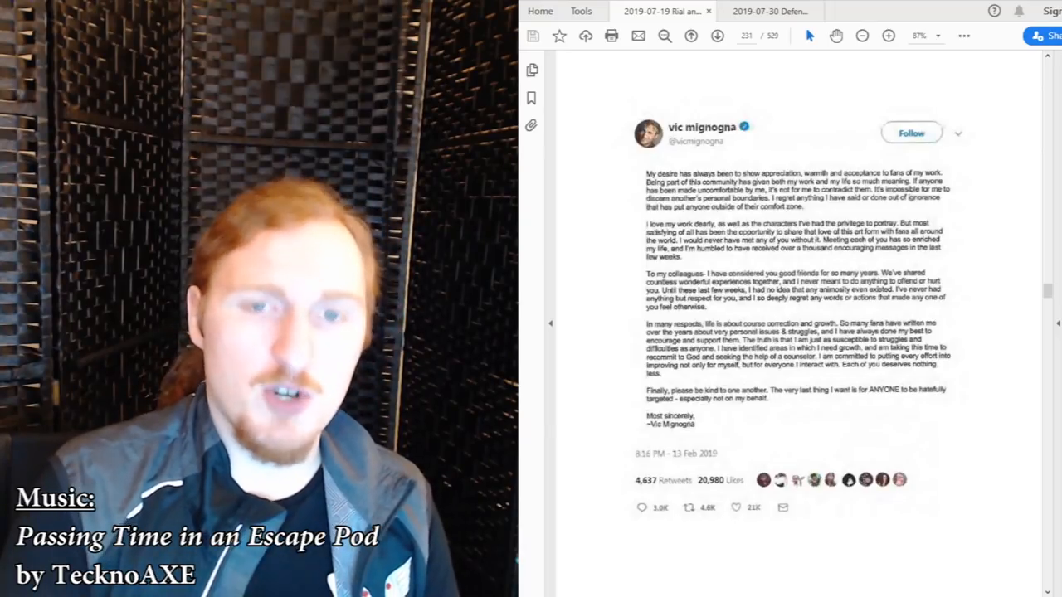
scroll("down", 3)
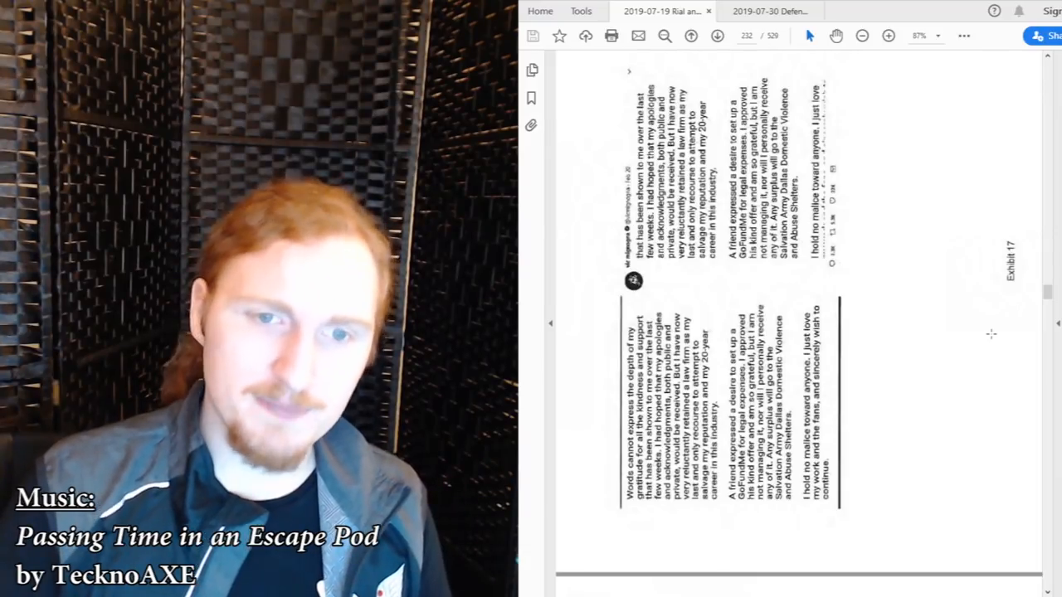
scroll("down", 3)
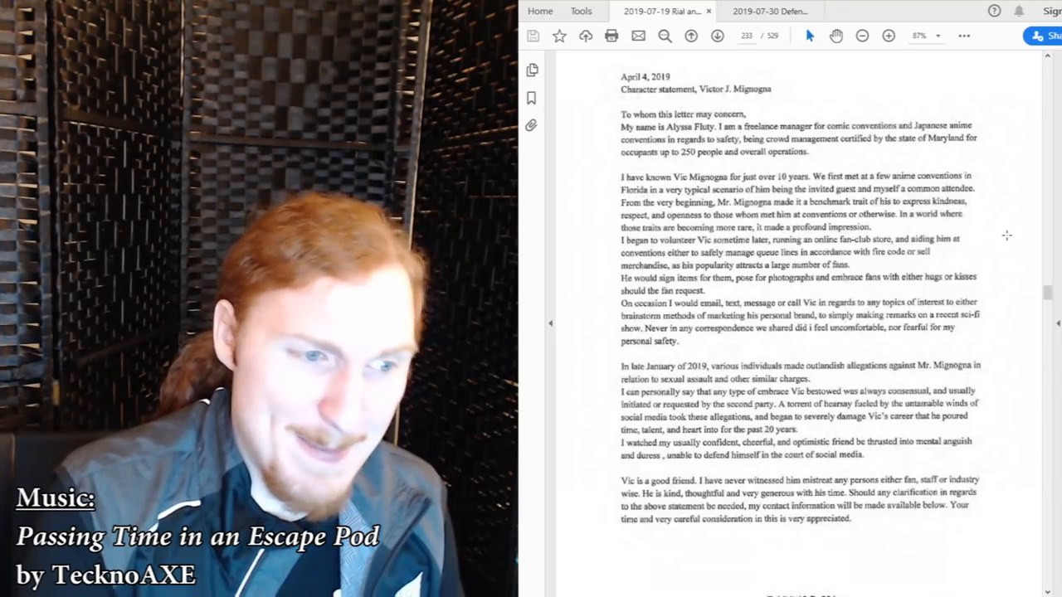
scroll("down", 3)
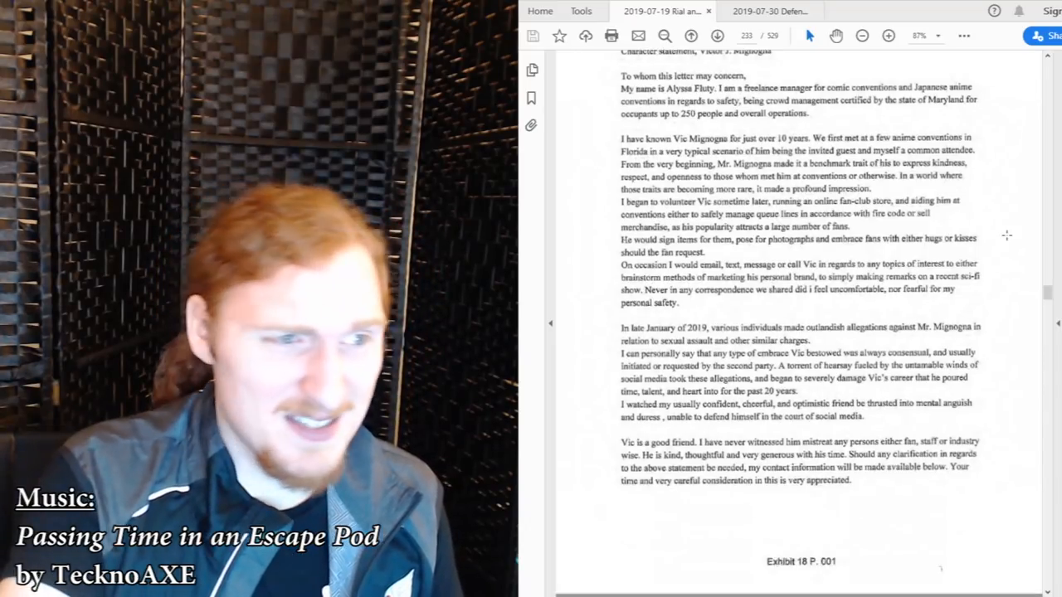
scroll("down", 3)
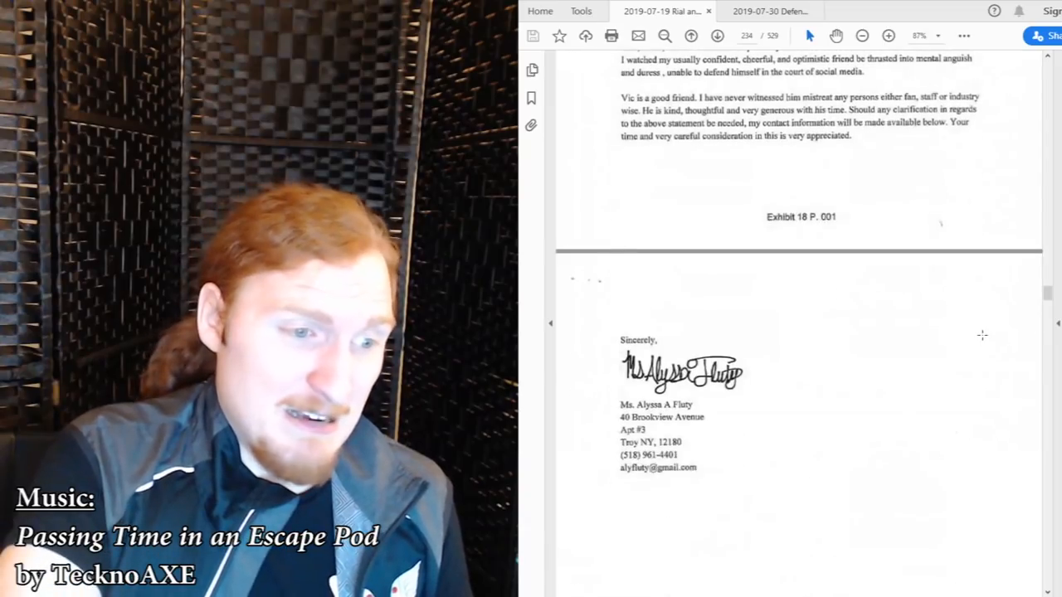
scroll("up", 3)
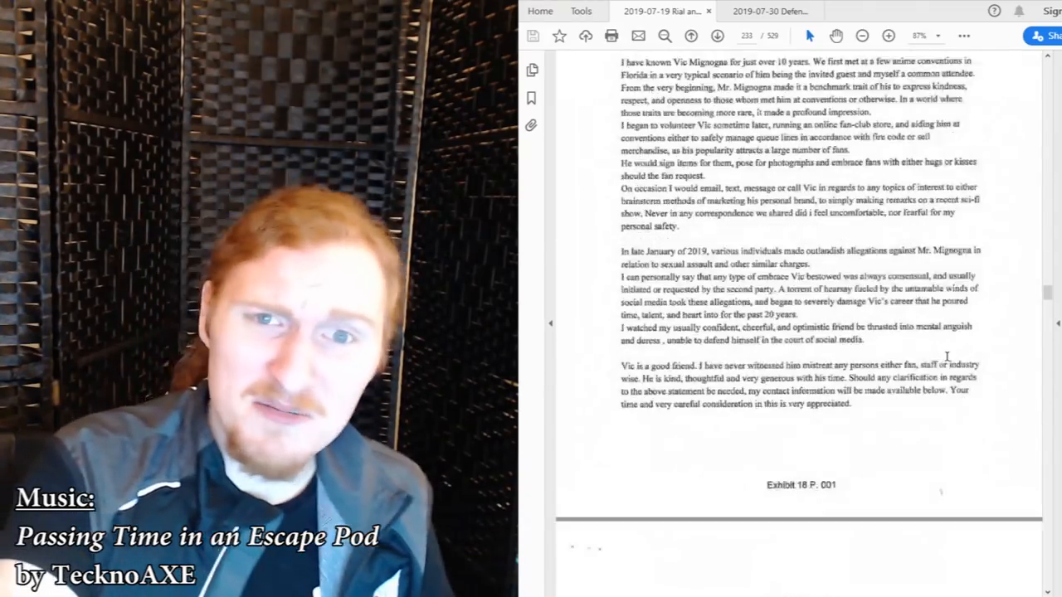
scroll("down", 3)
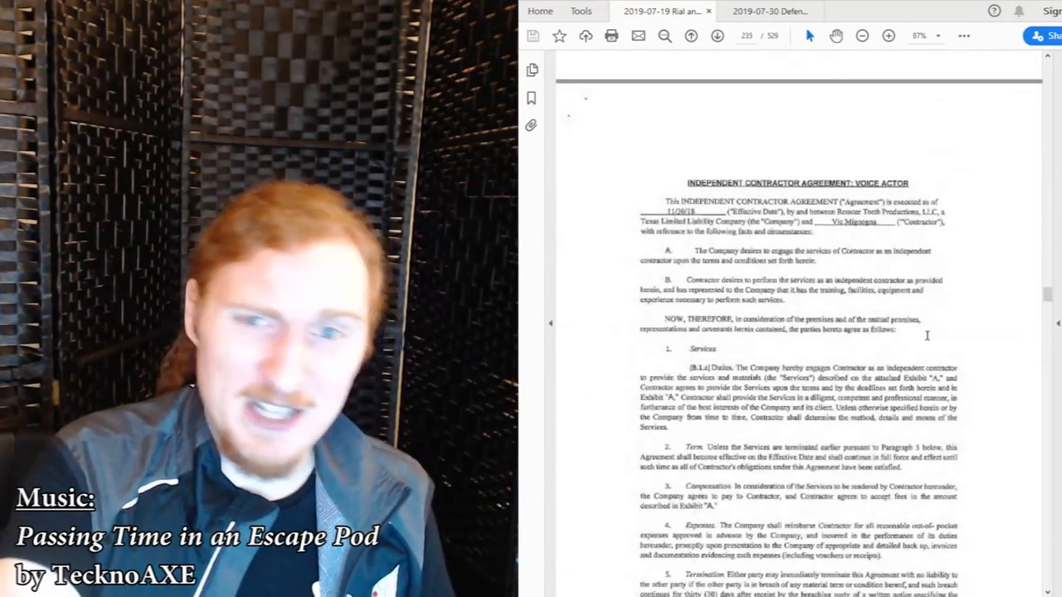
scroll("up", 3)
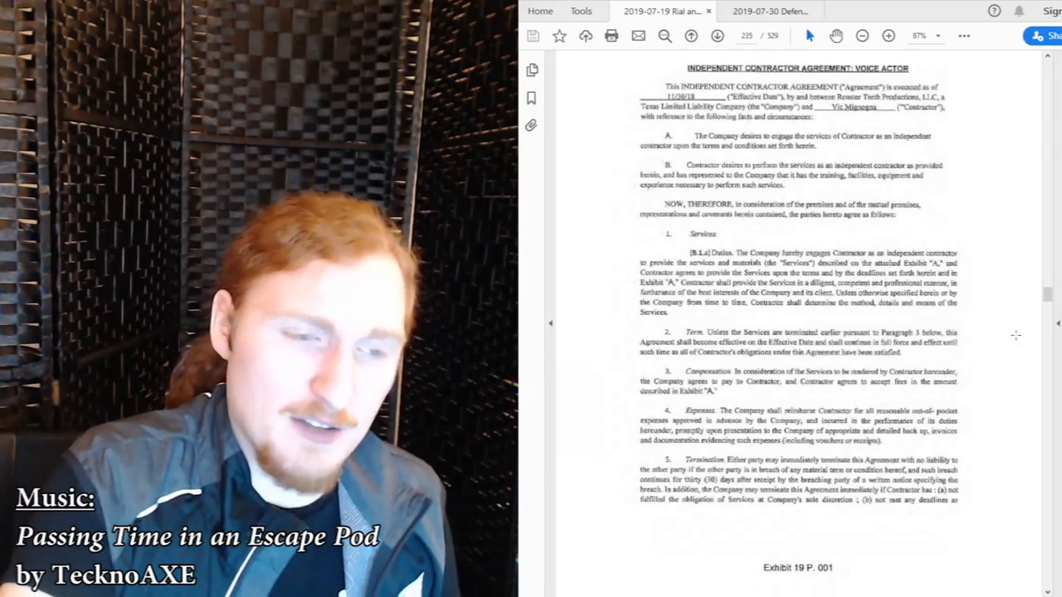
scroll("down", 3)
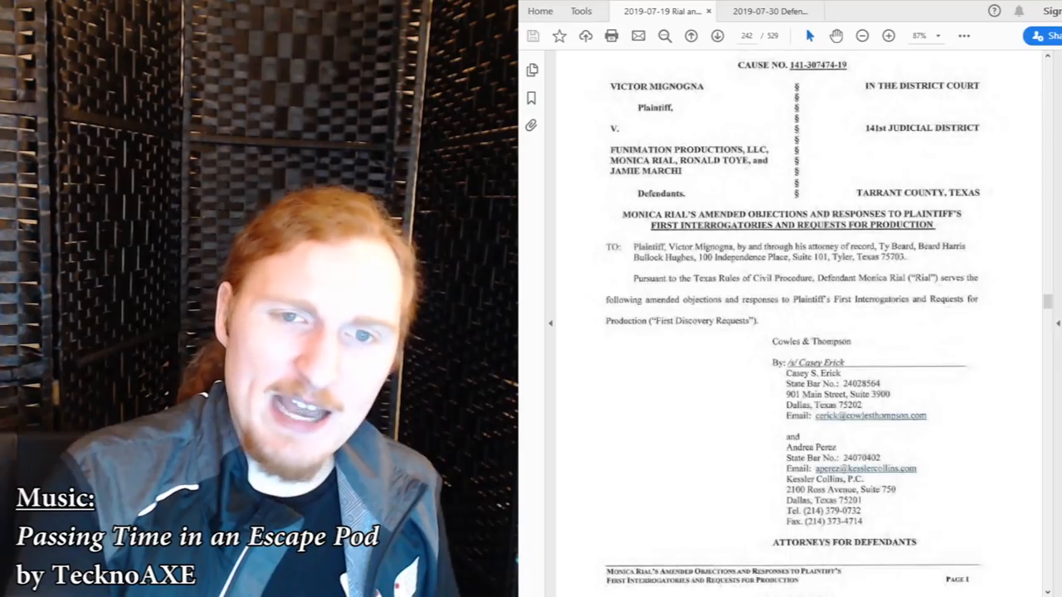
scroll("down", 3)
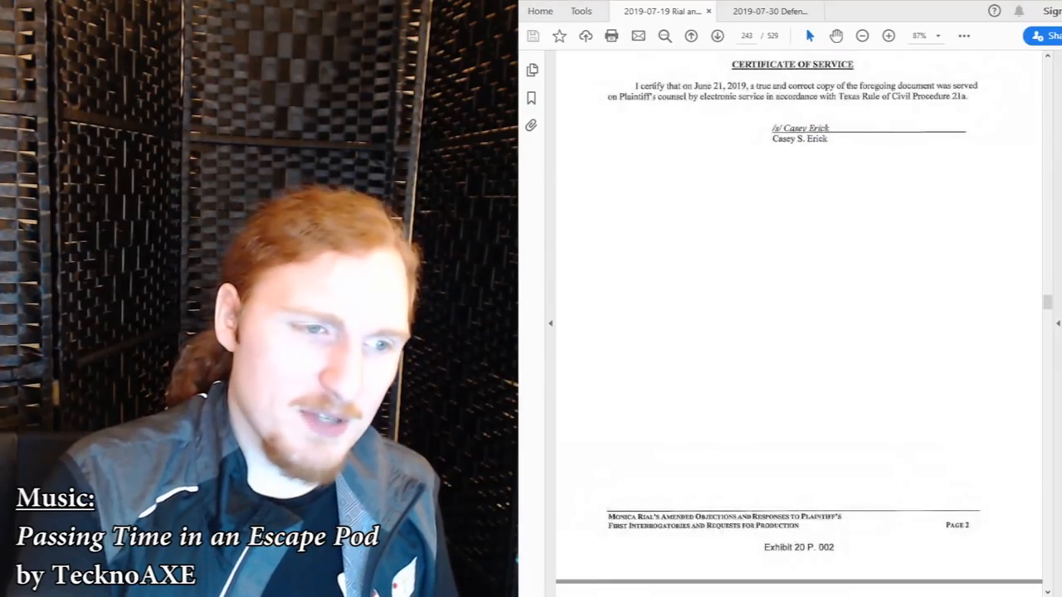
scroll("down", 3)
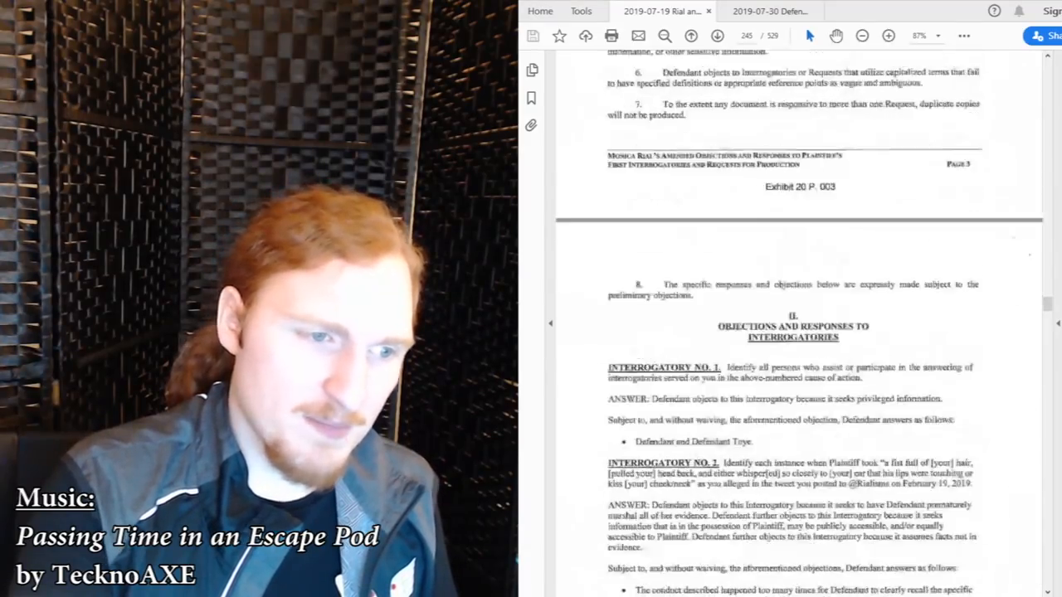
scroll("down", 3)
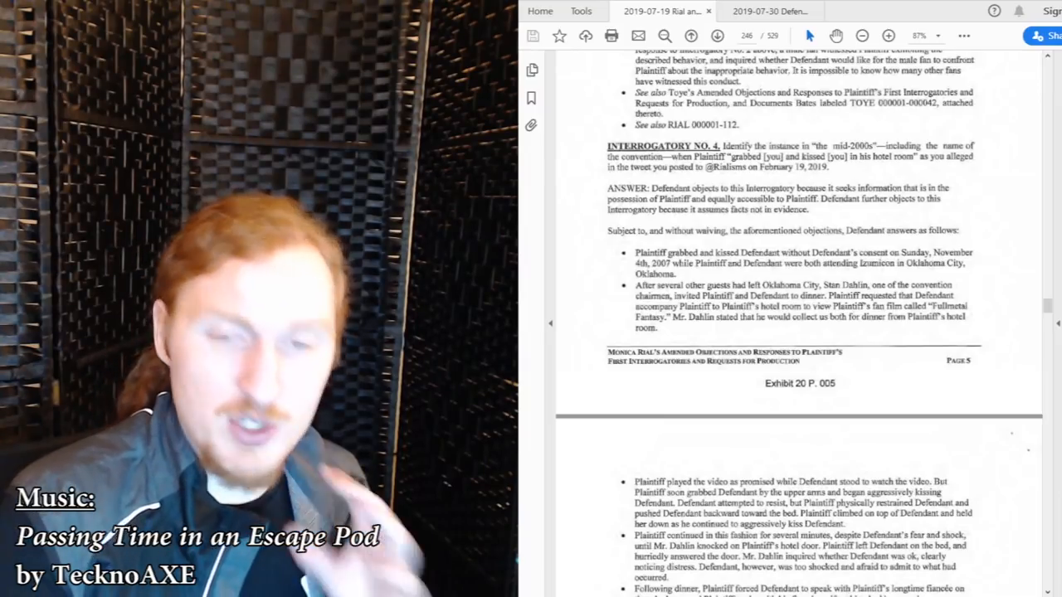
scroll("down", 3)
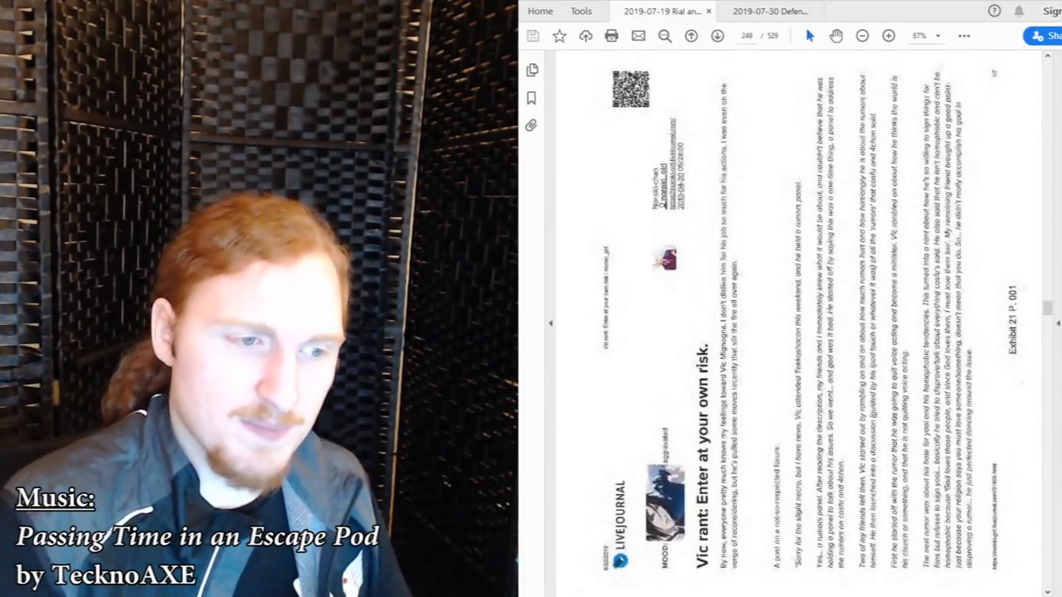
scroll("up", 3)
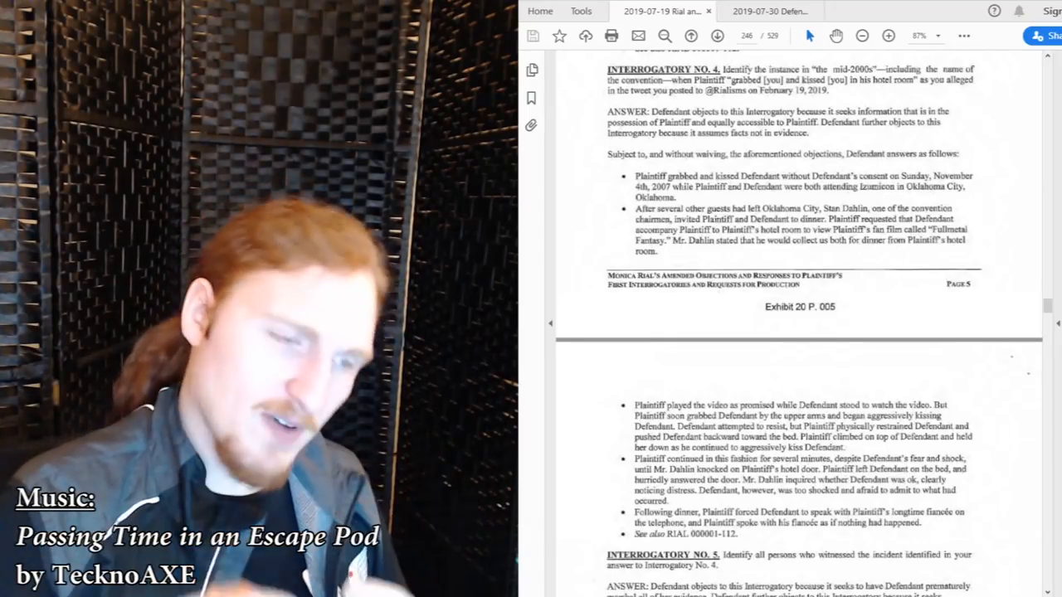
scroll("down", 3)
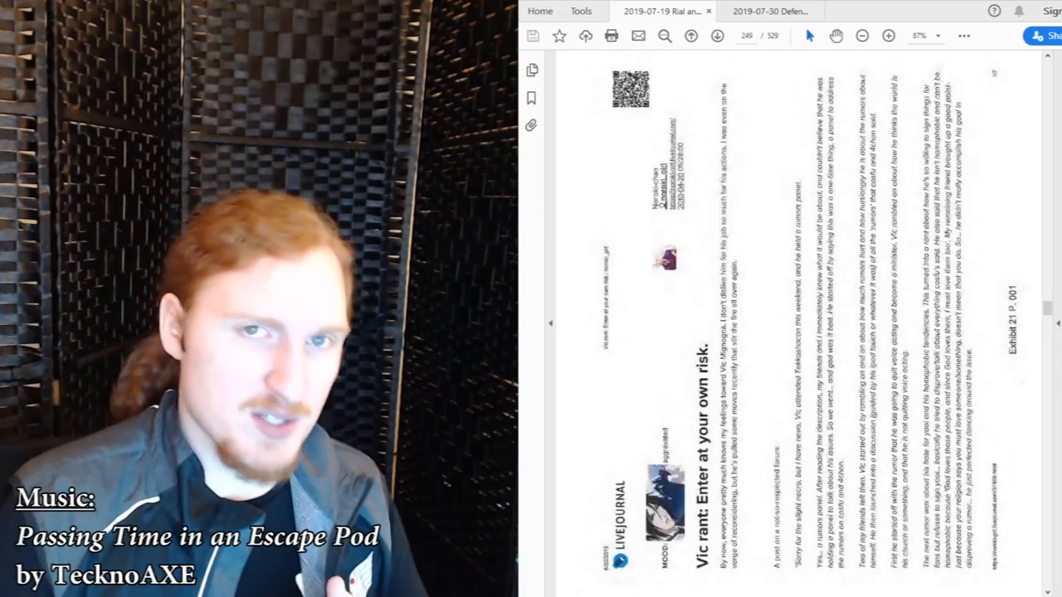
scroll("down", 3)
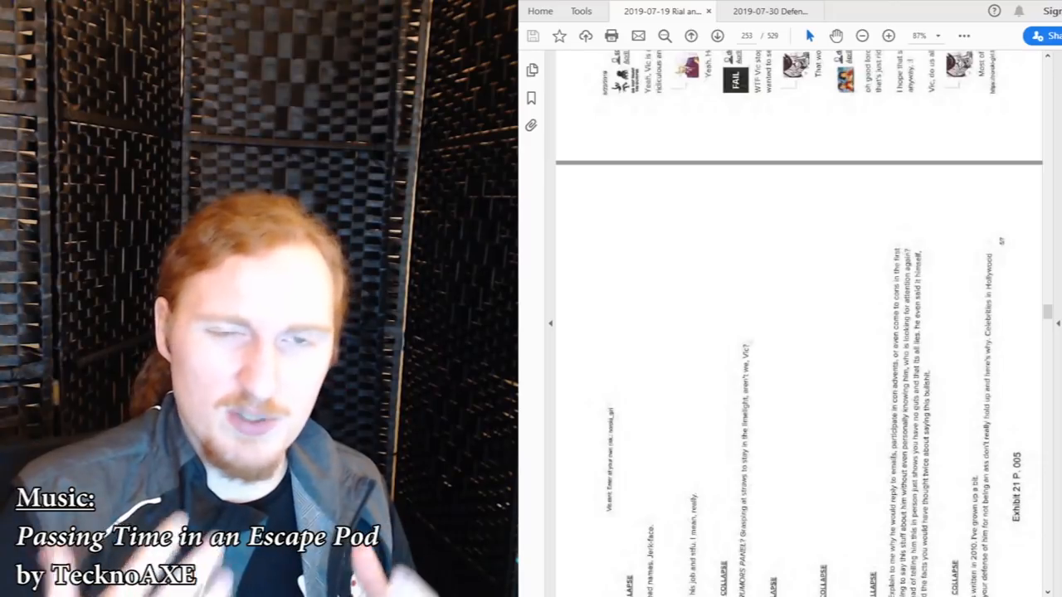
scroll("down", 3)
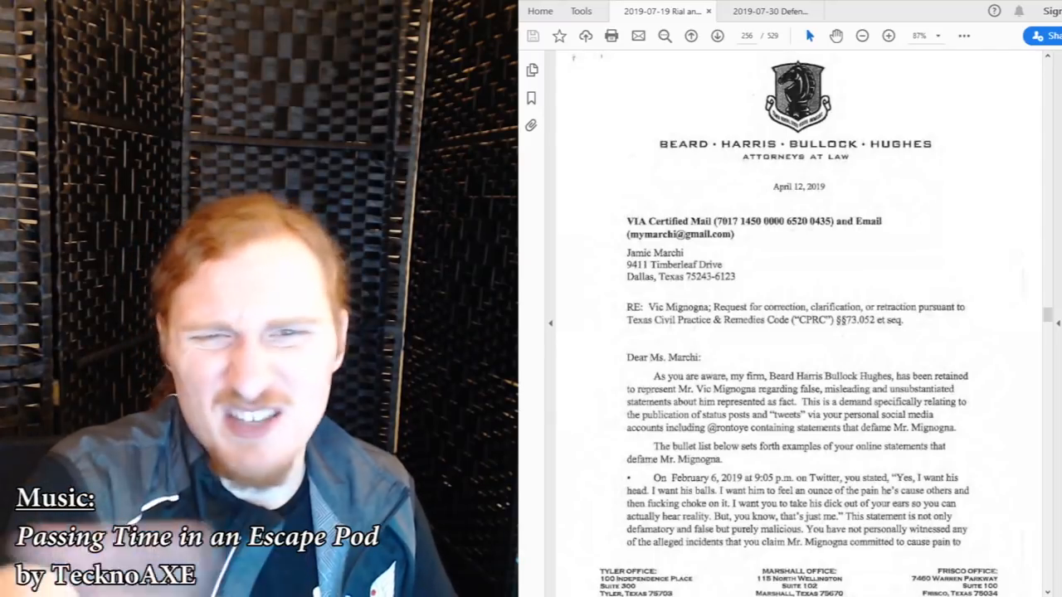
scroll("down", 3)
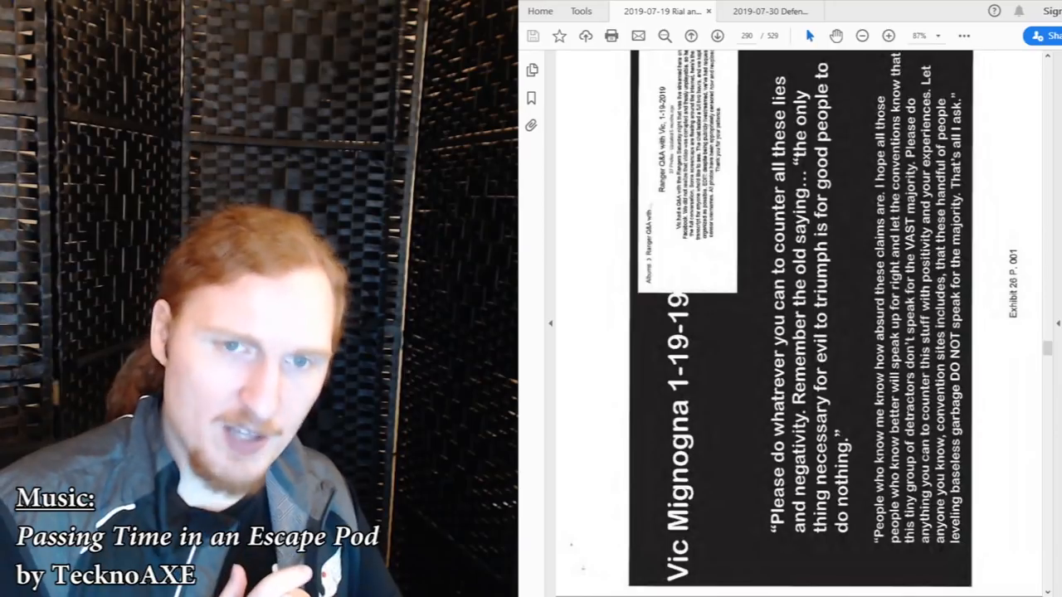
scroll("down", 3)
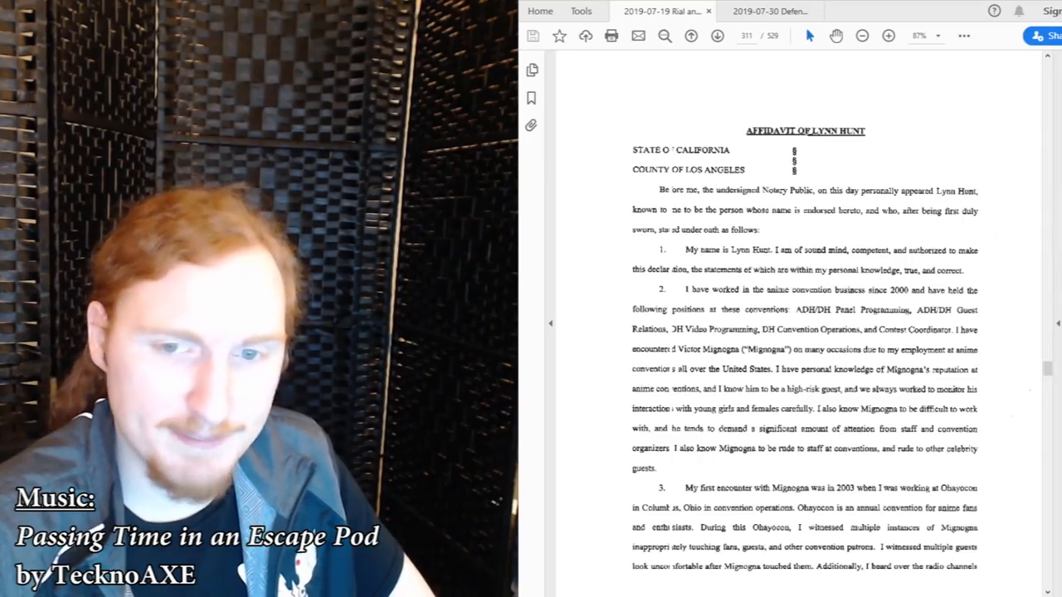
scroll("down", 3)
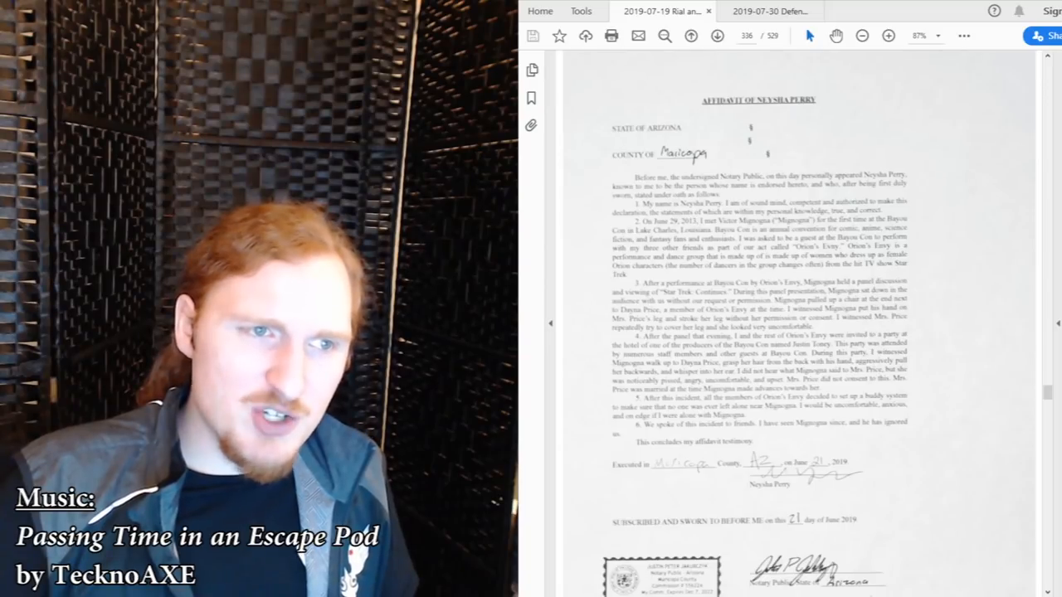
scroll("down", 3)
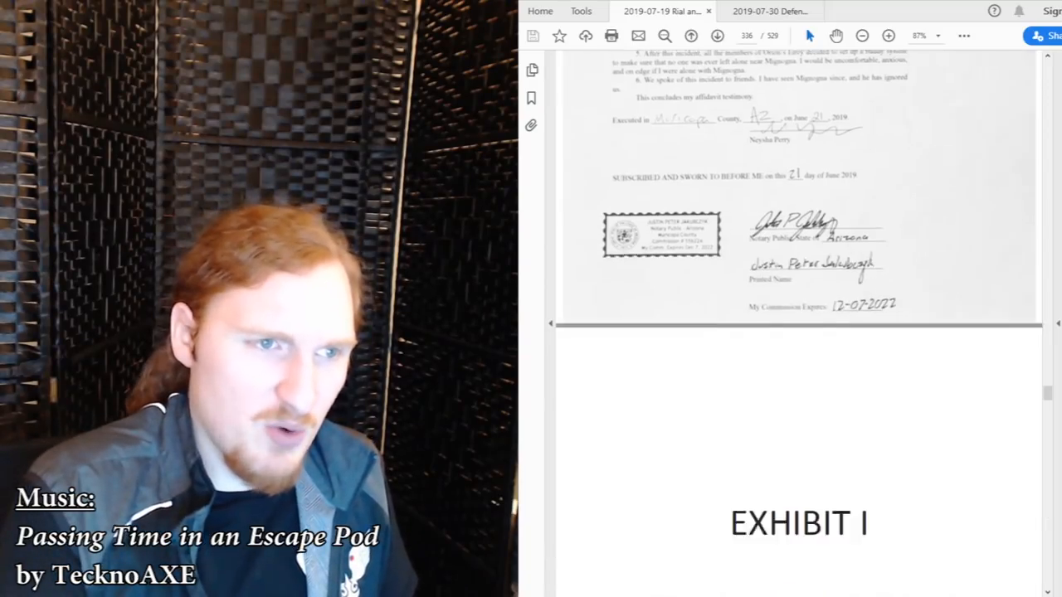
scroll("down", 3)
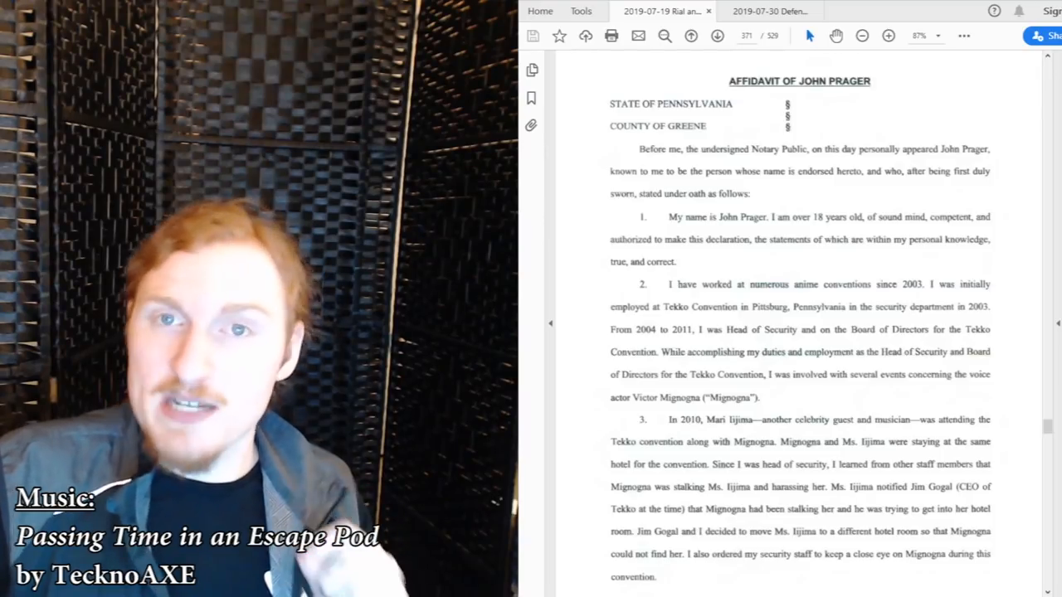
scroll("down", 3)
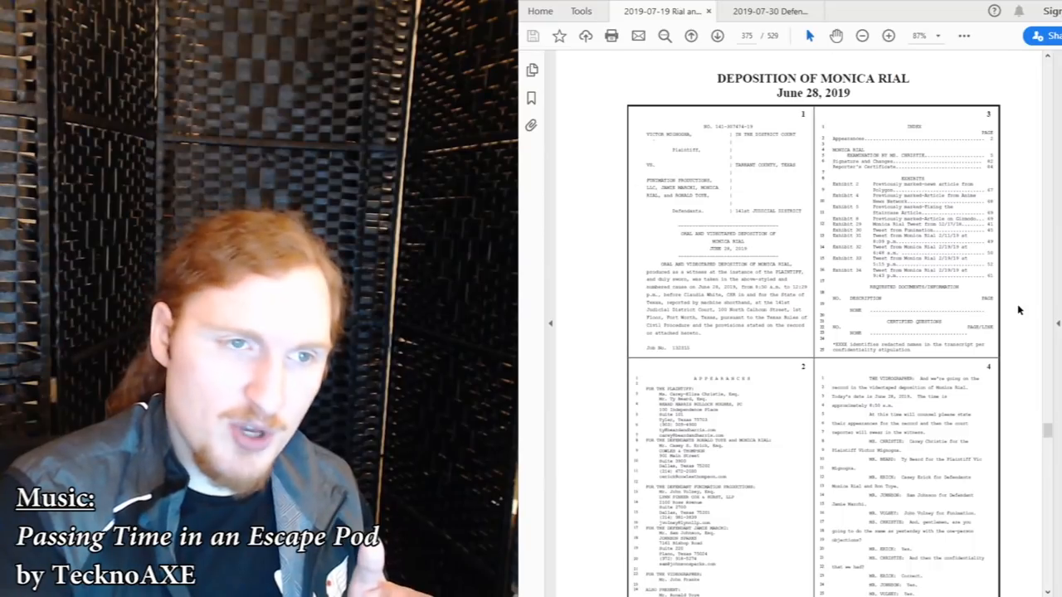
scroll("down", 3)
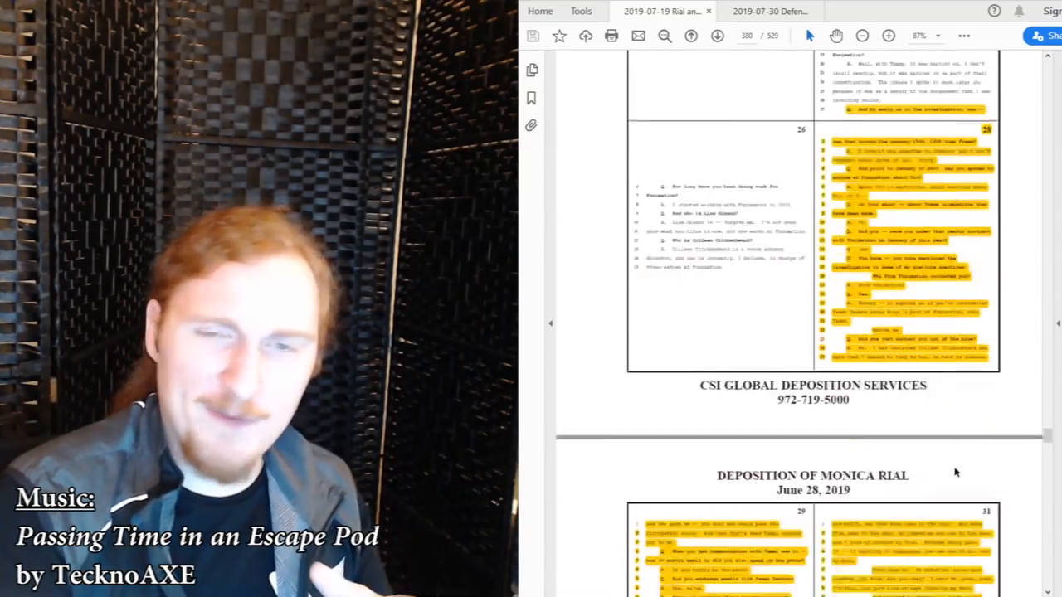
scroll("down", 3)
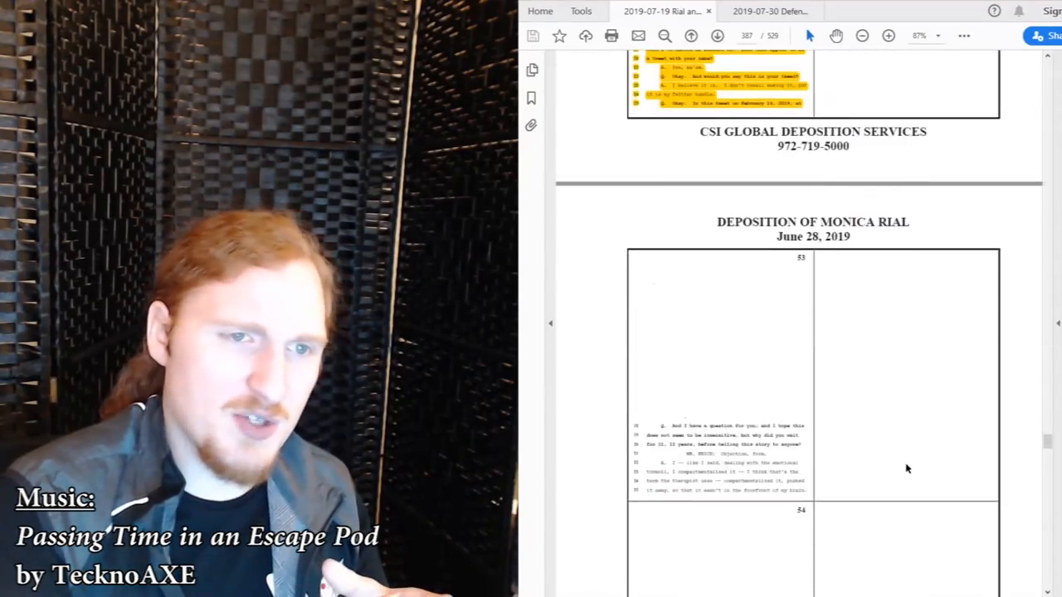
scroll("down", 3)
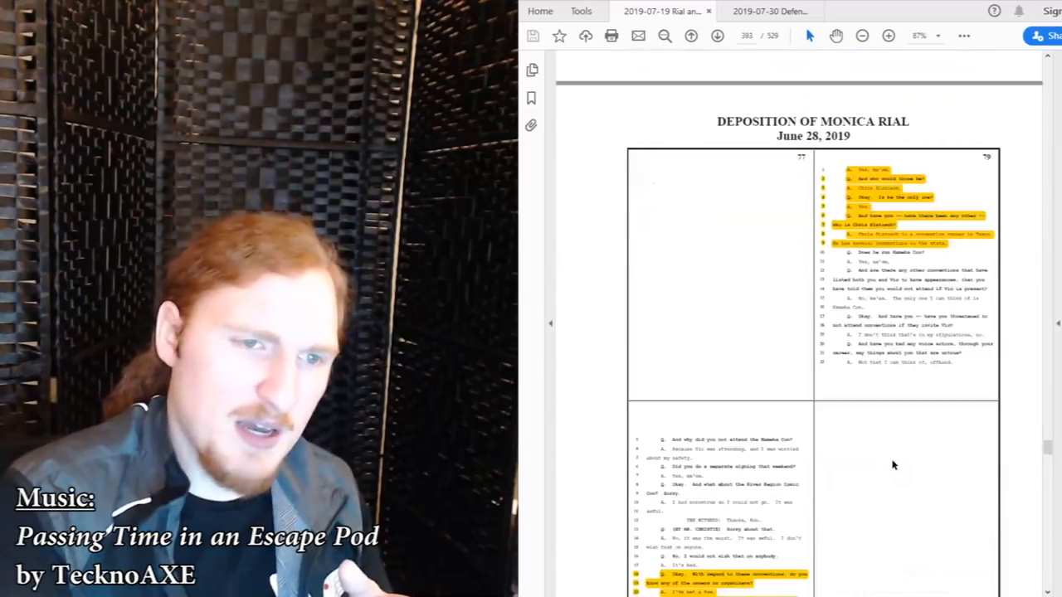
scroll("down", 3)
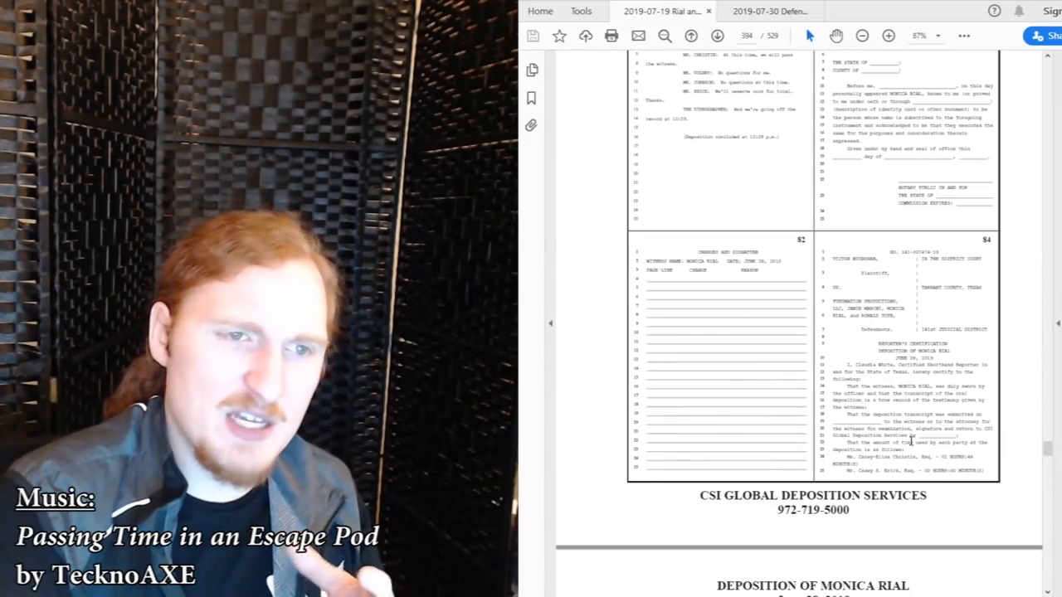
scroll("up", 3)
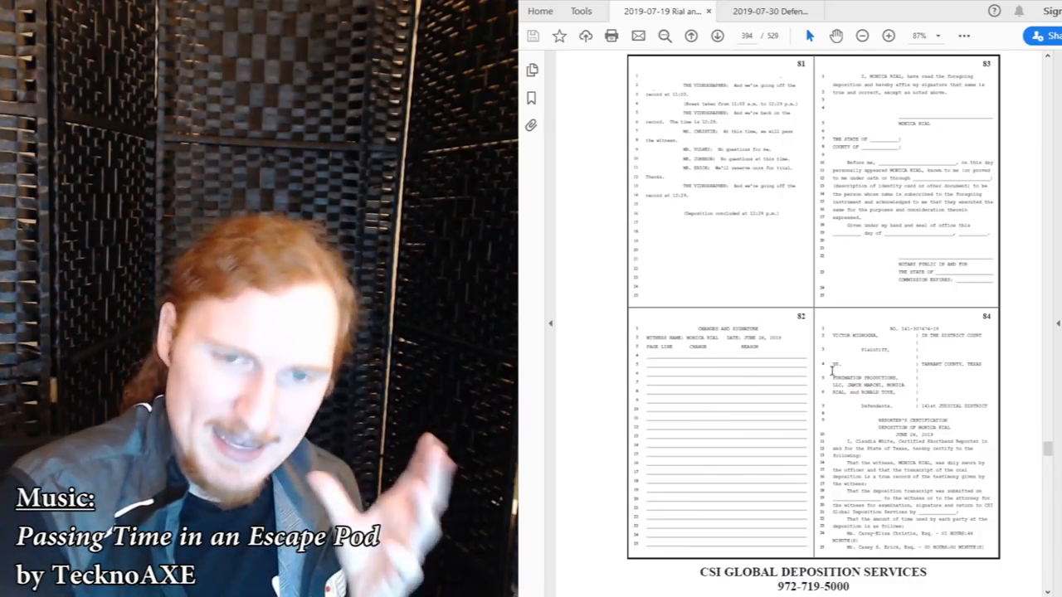
scroll("down", 3)
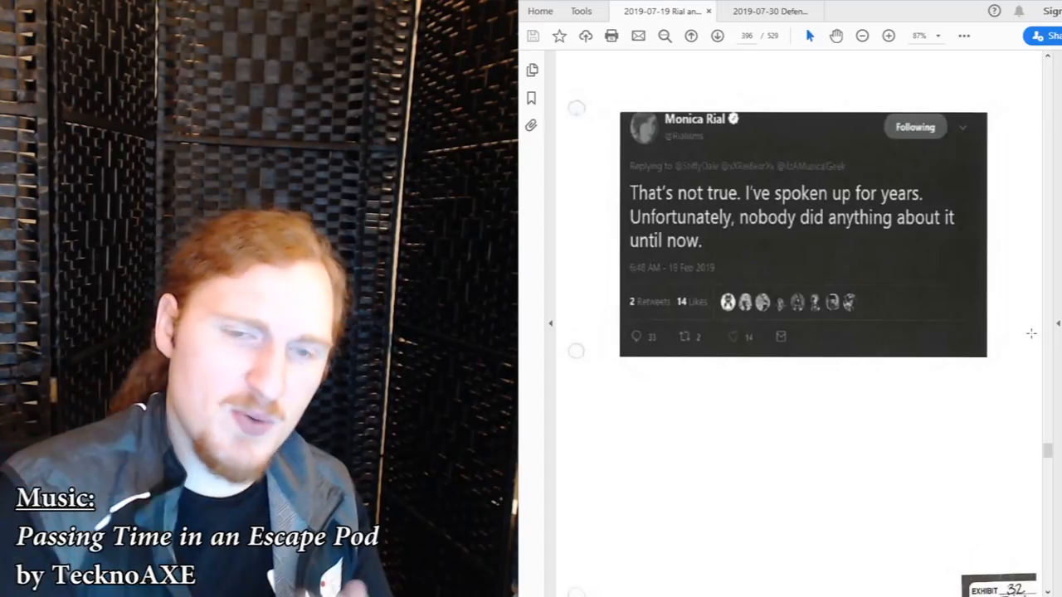
scroll("down", 3)
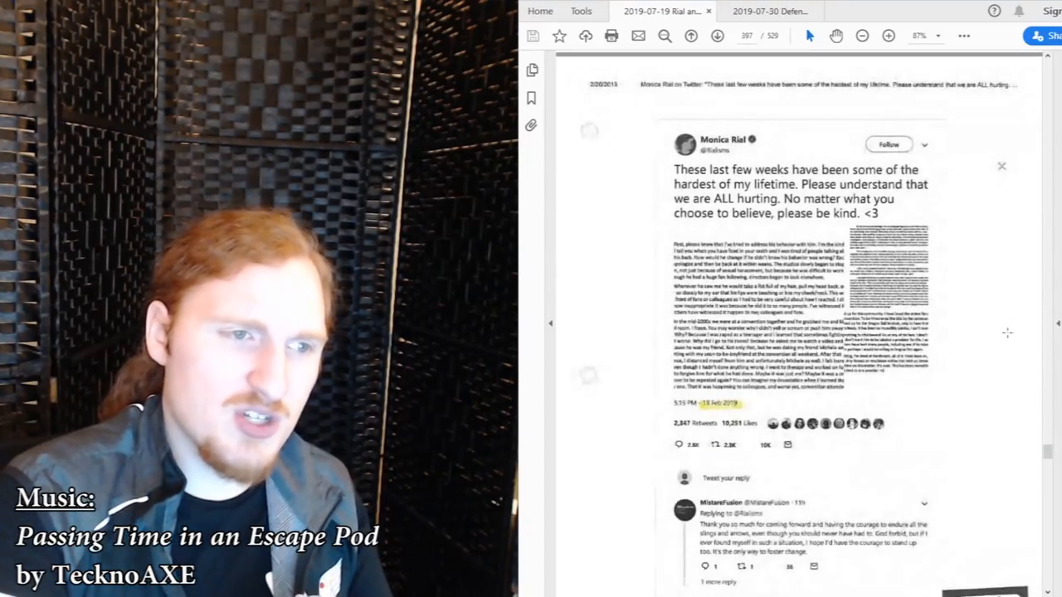
scroll("down", 3)
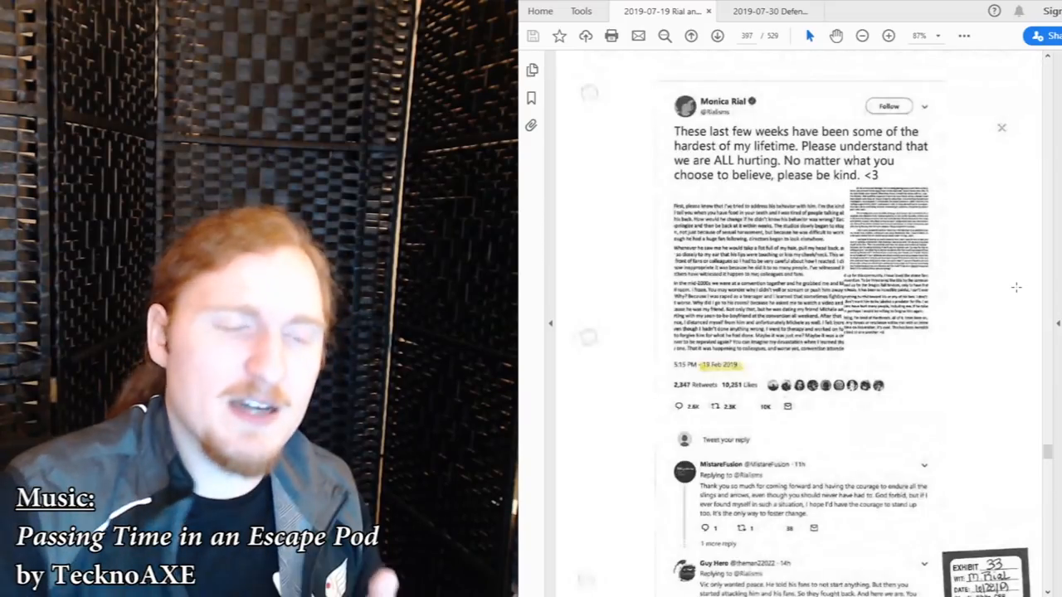
scroll("up", 3)
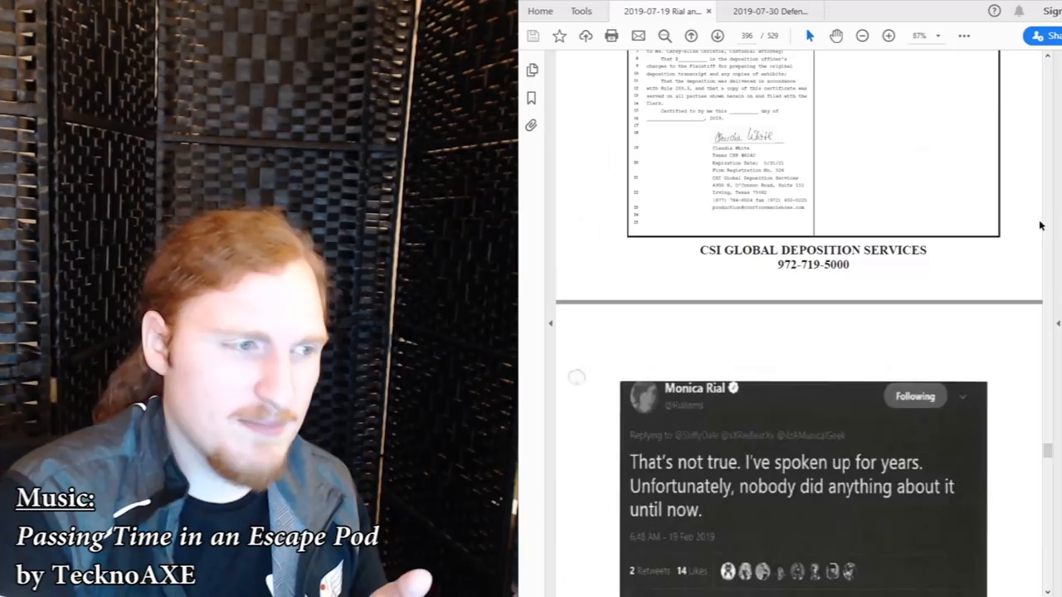
scroll("down", 3)
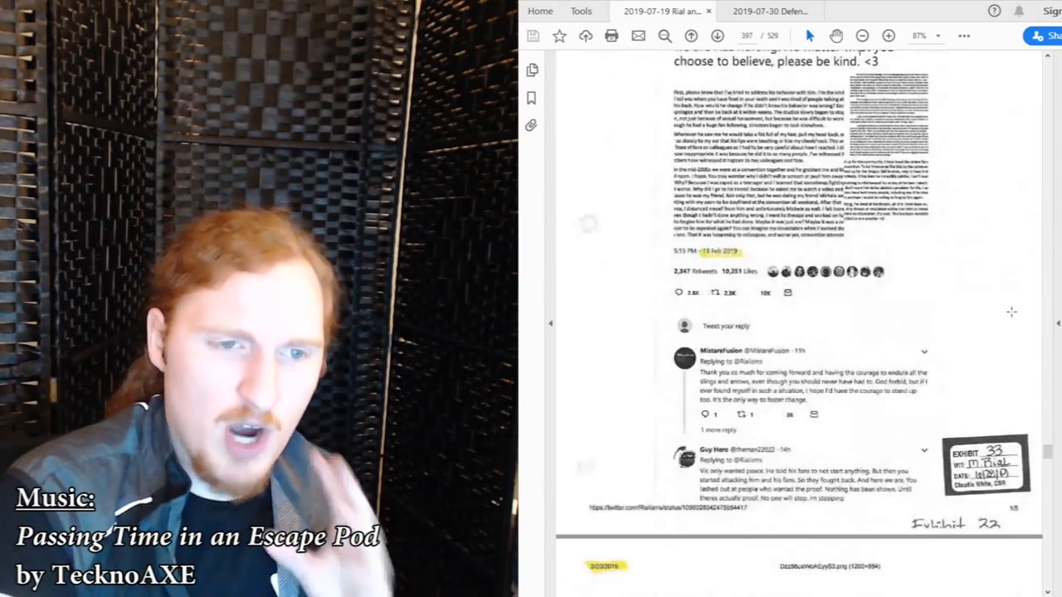
scroll("down", 3)
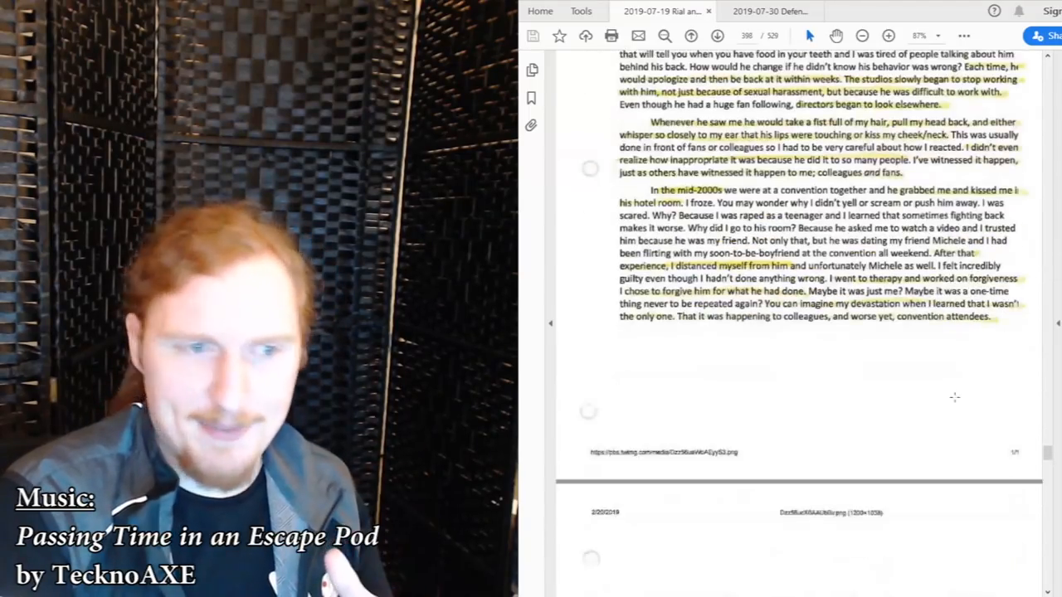
scroll("down", 3)
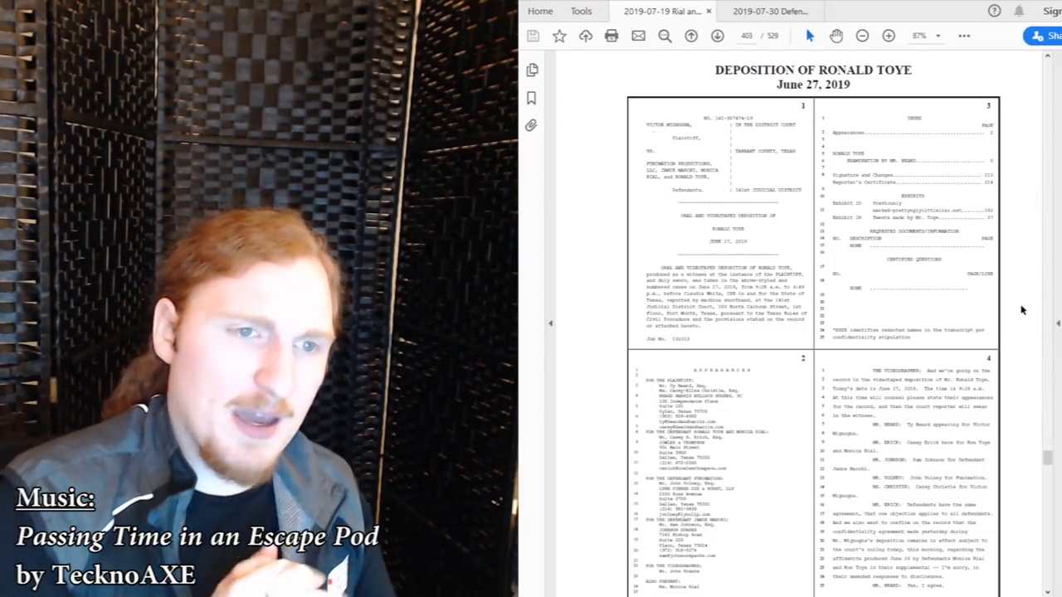
scroll("down", 3)
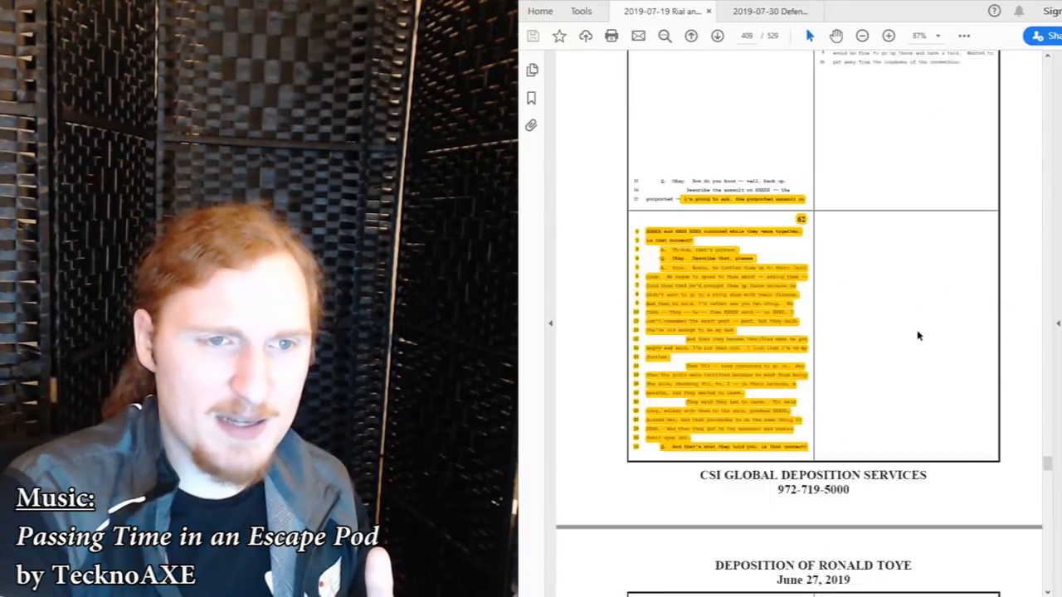
scroll("down", 3)
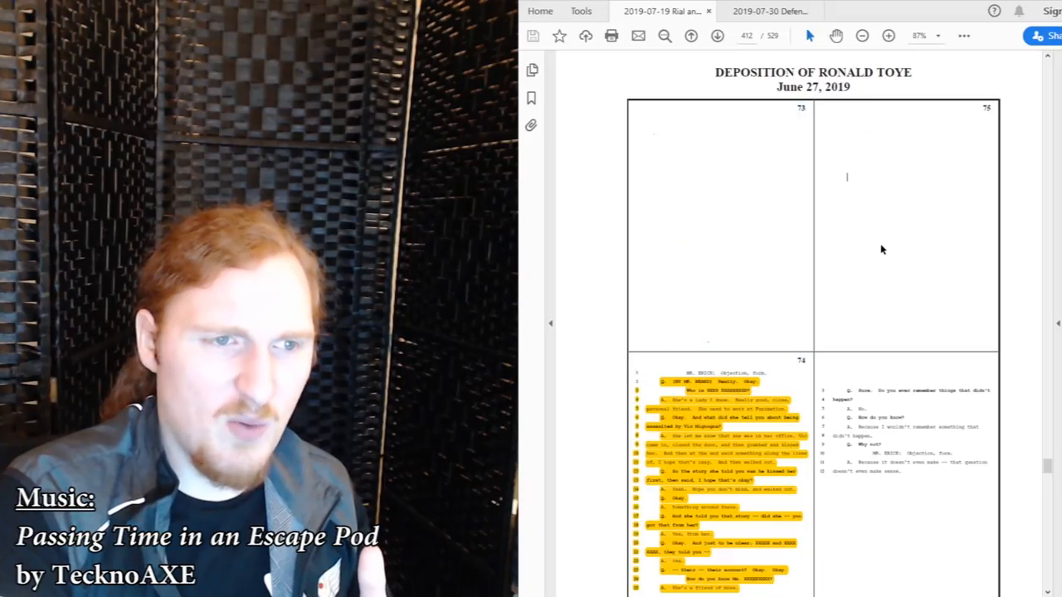
scroll("down", 3)
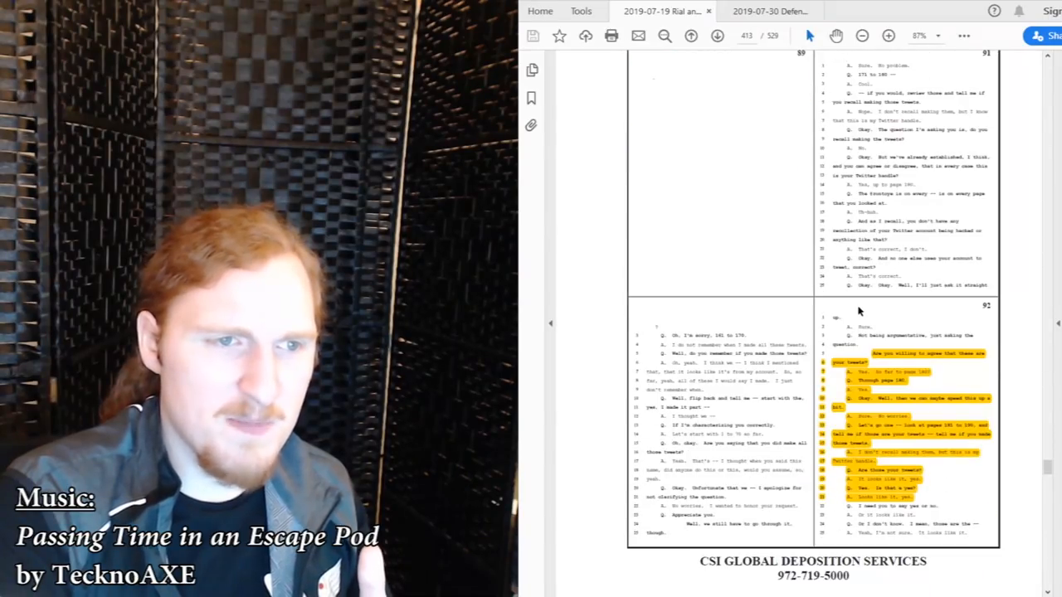
scroll("down", 3)
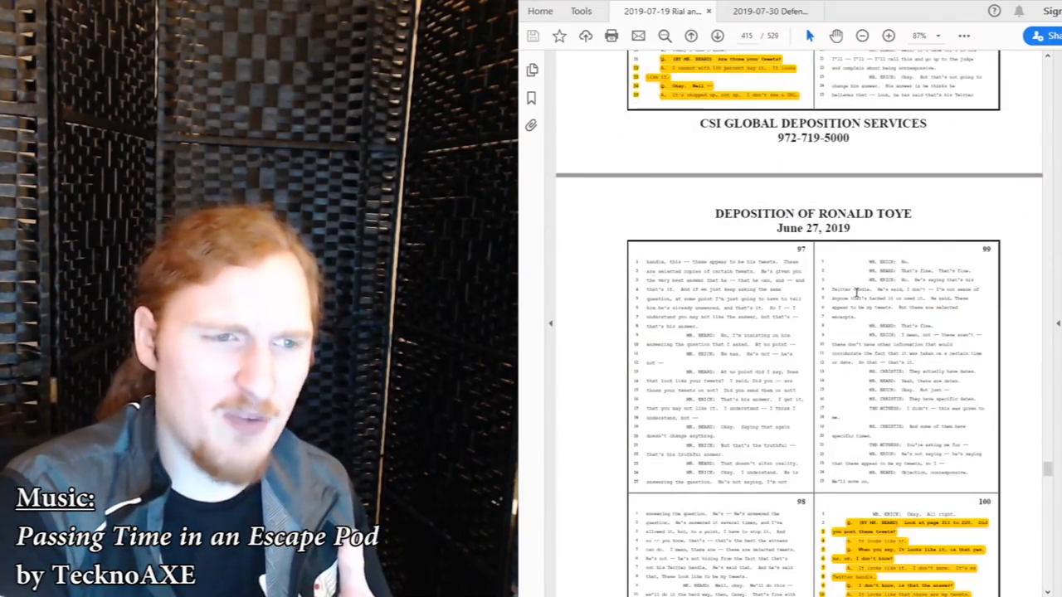
scroll("down", 3)
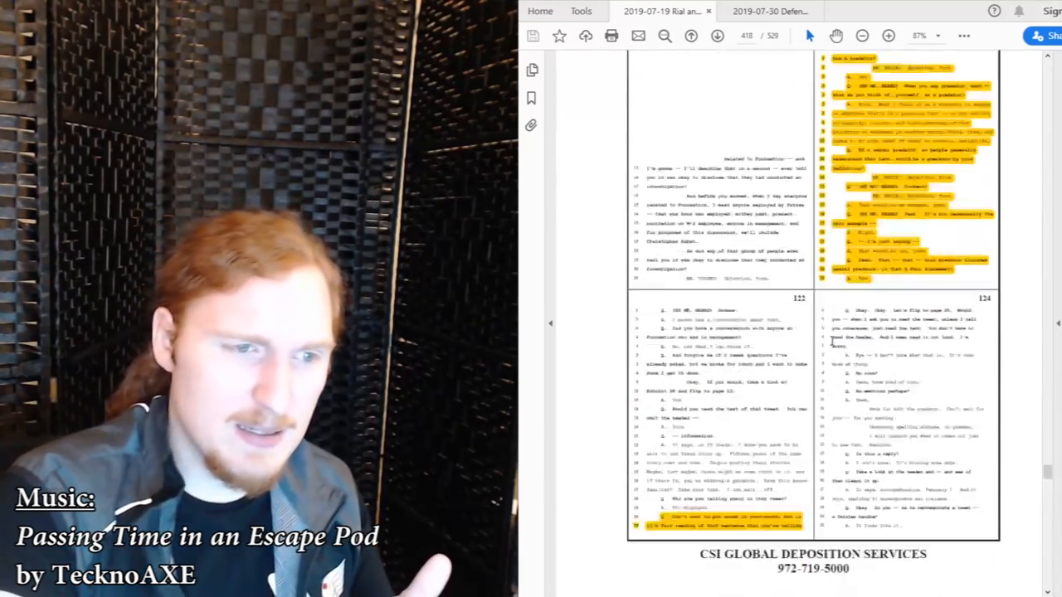
scroll("down", 3)
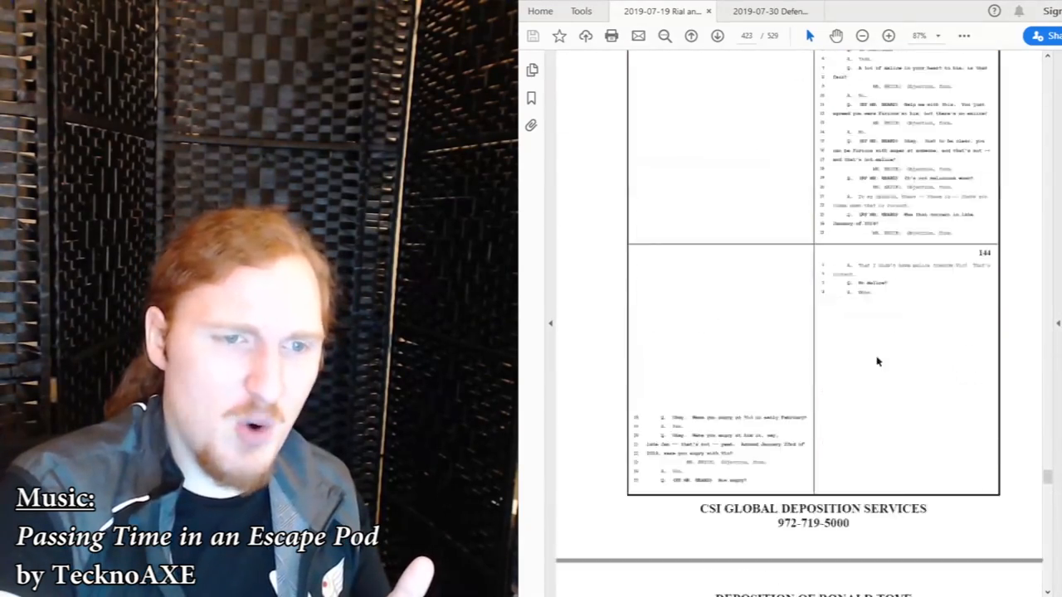
scroll("down", 3)
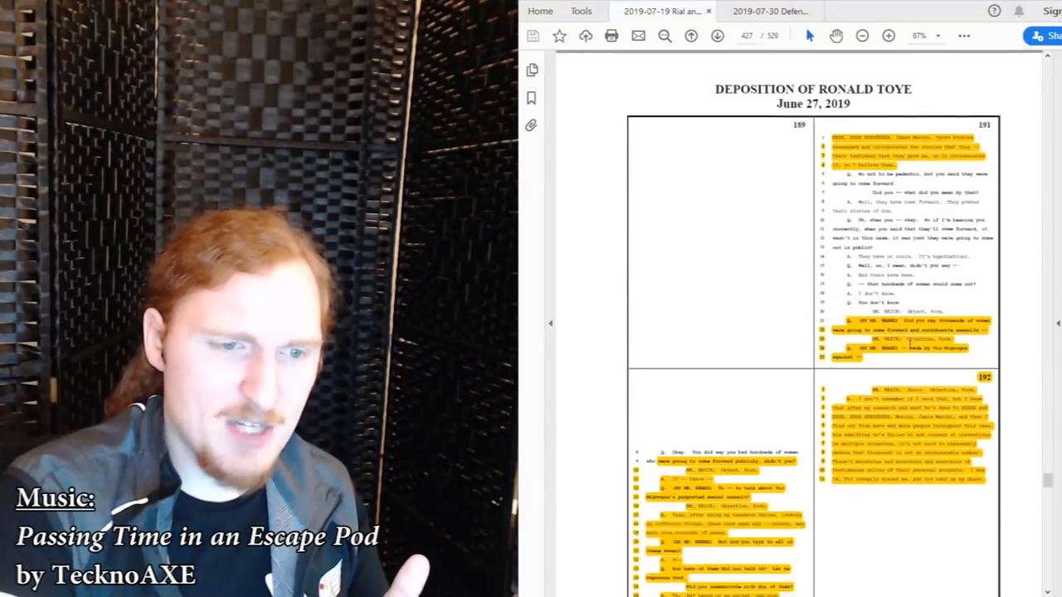
scroll("down", 3)
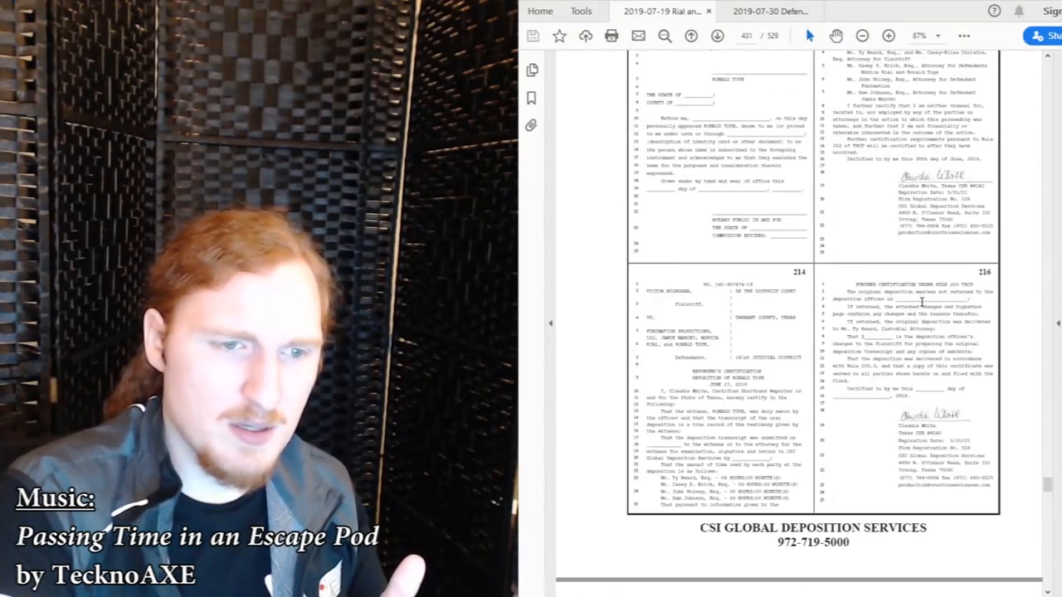
scroll("down", 3)
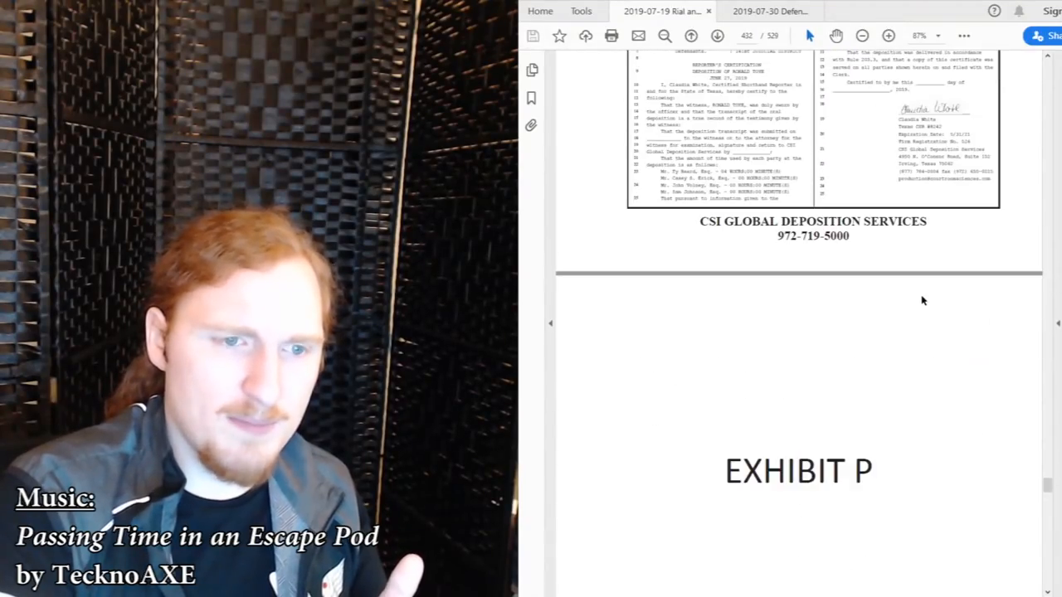
scroll("down", 3)
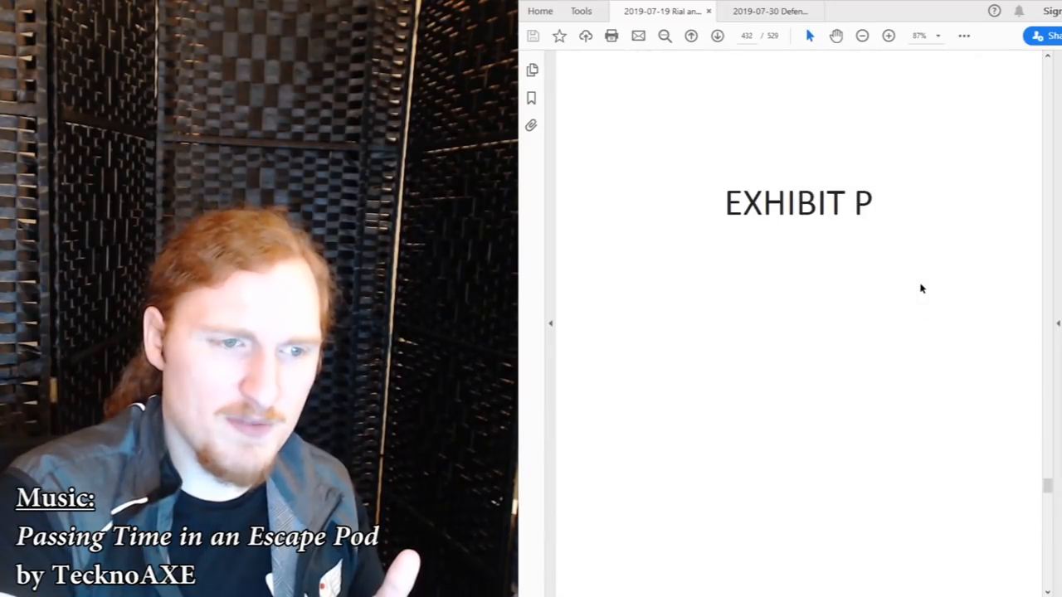
scroll("down", 3)
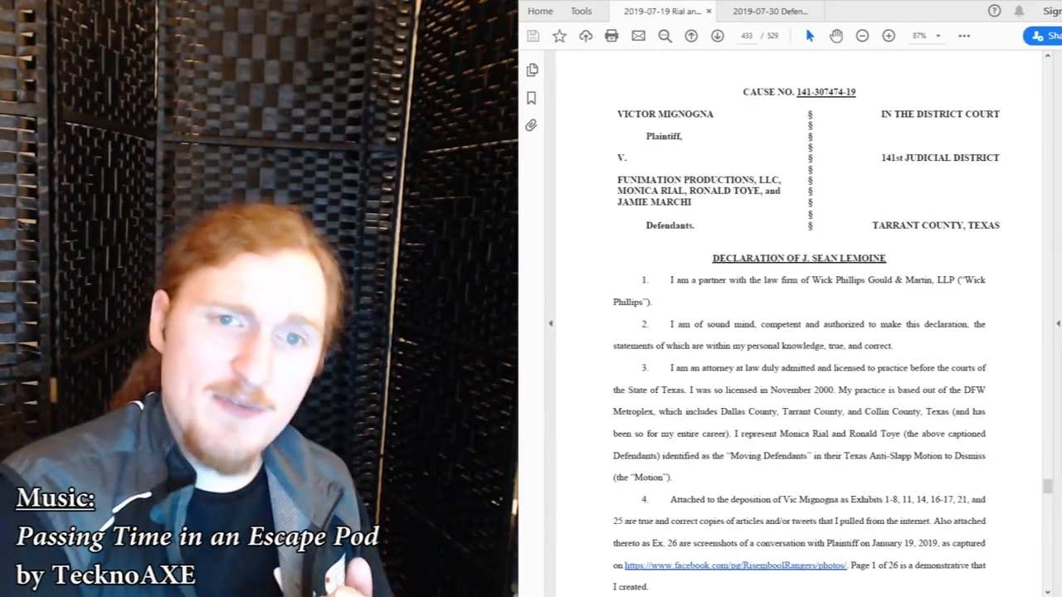